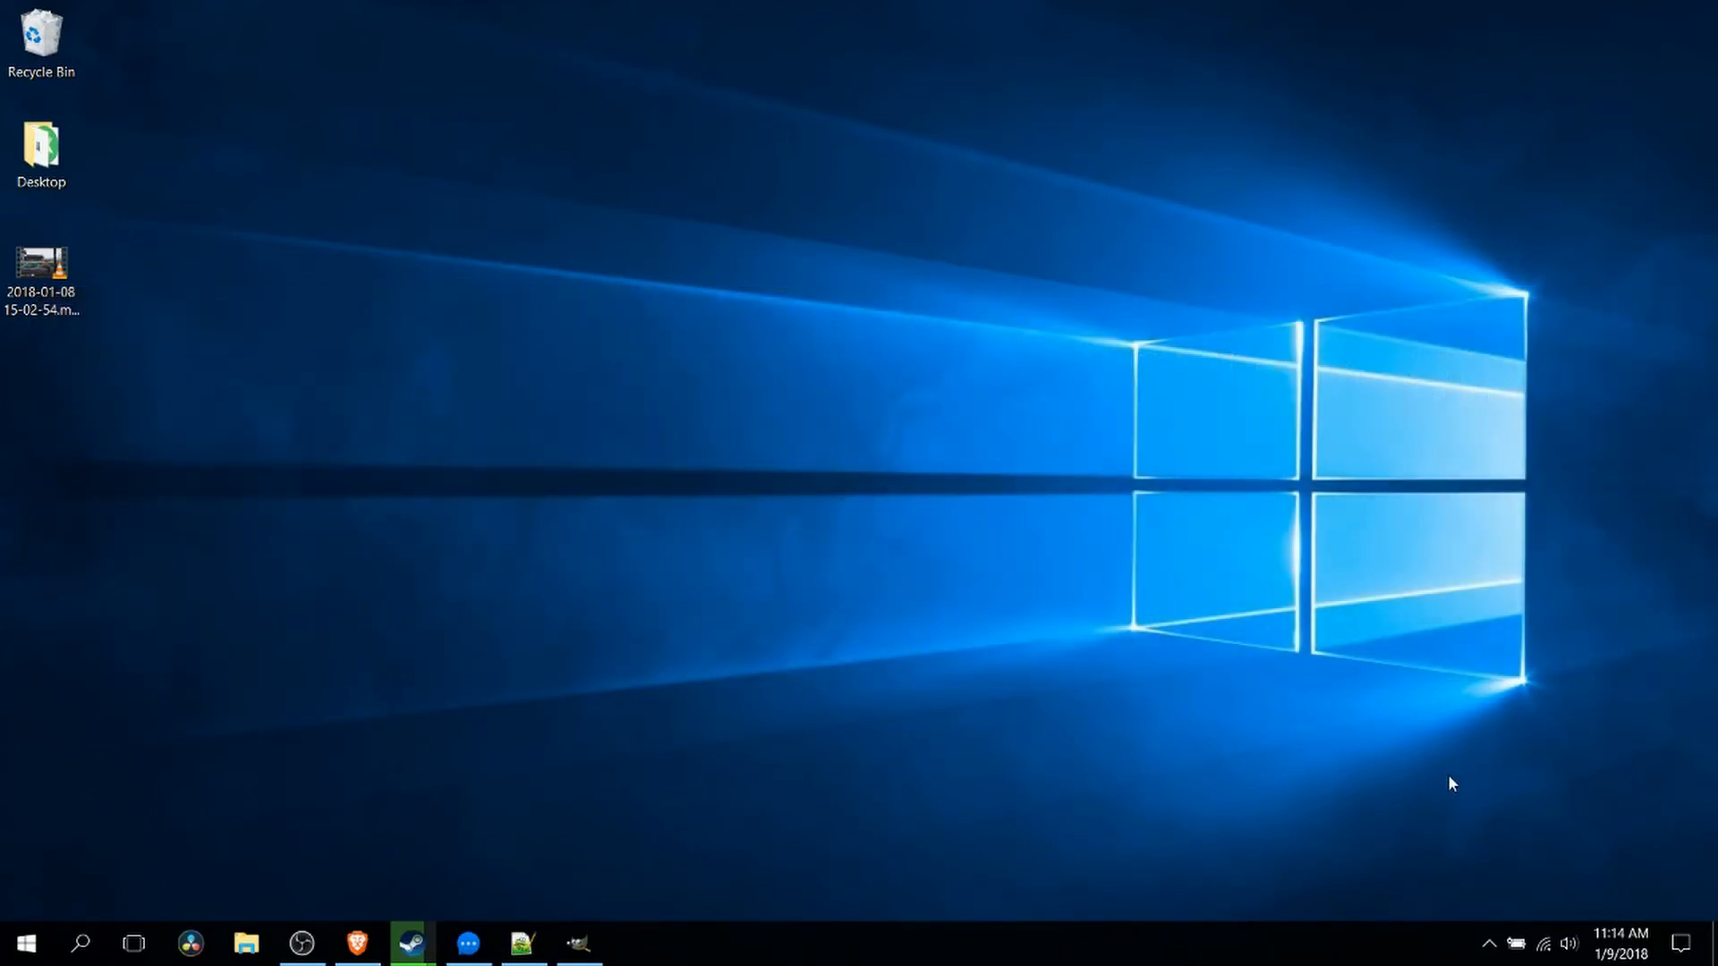
{"action": "mouse_move", "coordinate": [560, 782]}
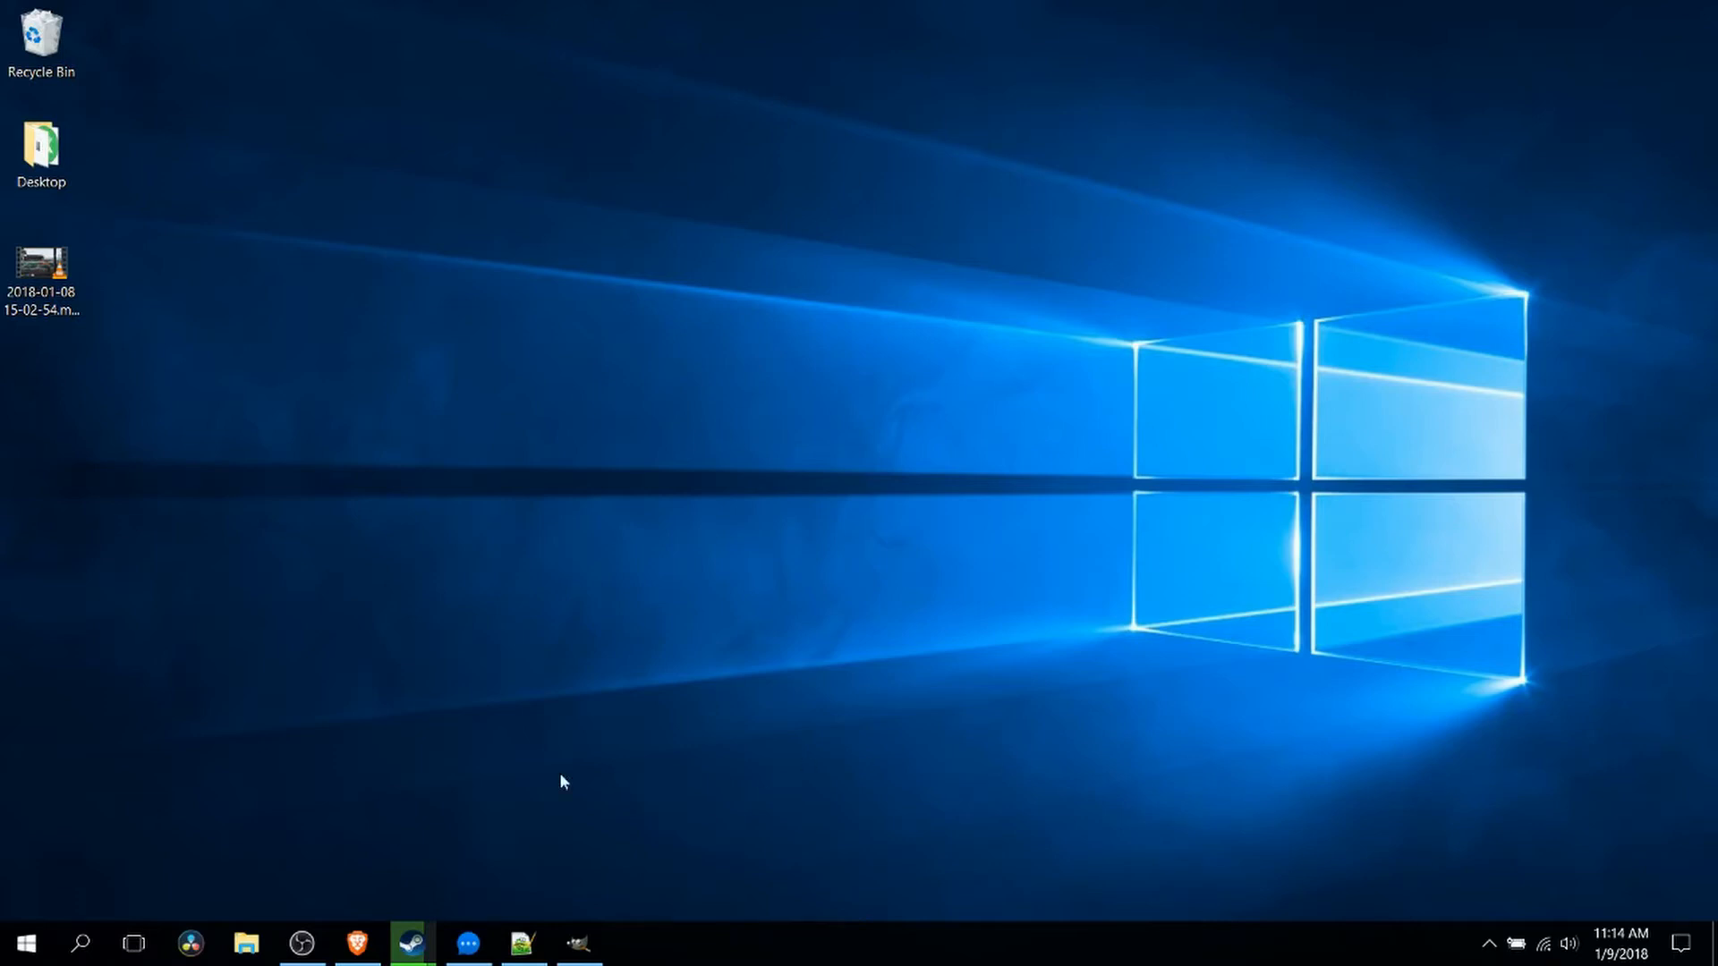
{"action": "mouse_move", "coordinate": [1372, 884]}
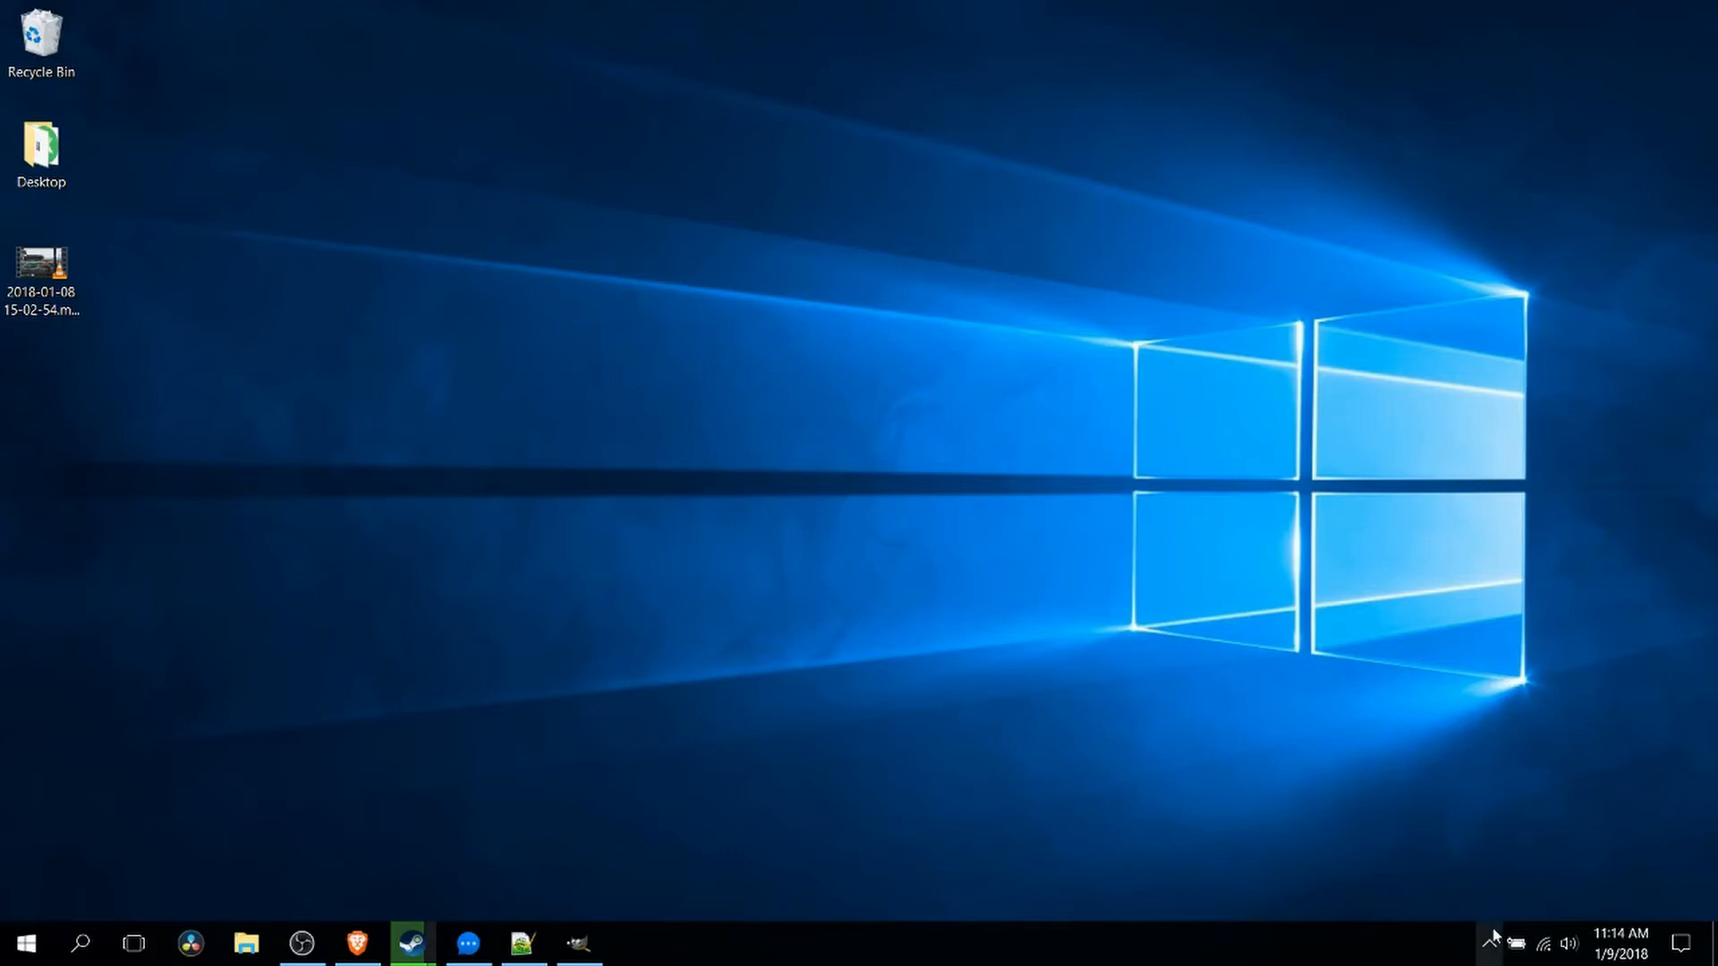
{"action": "mouse_move", "coordinate": [1491, 944]}
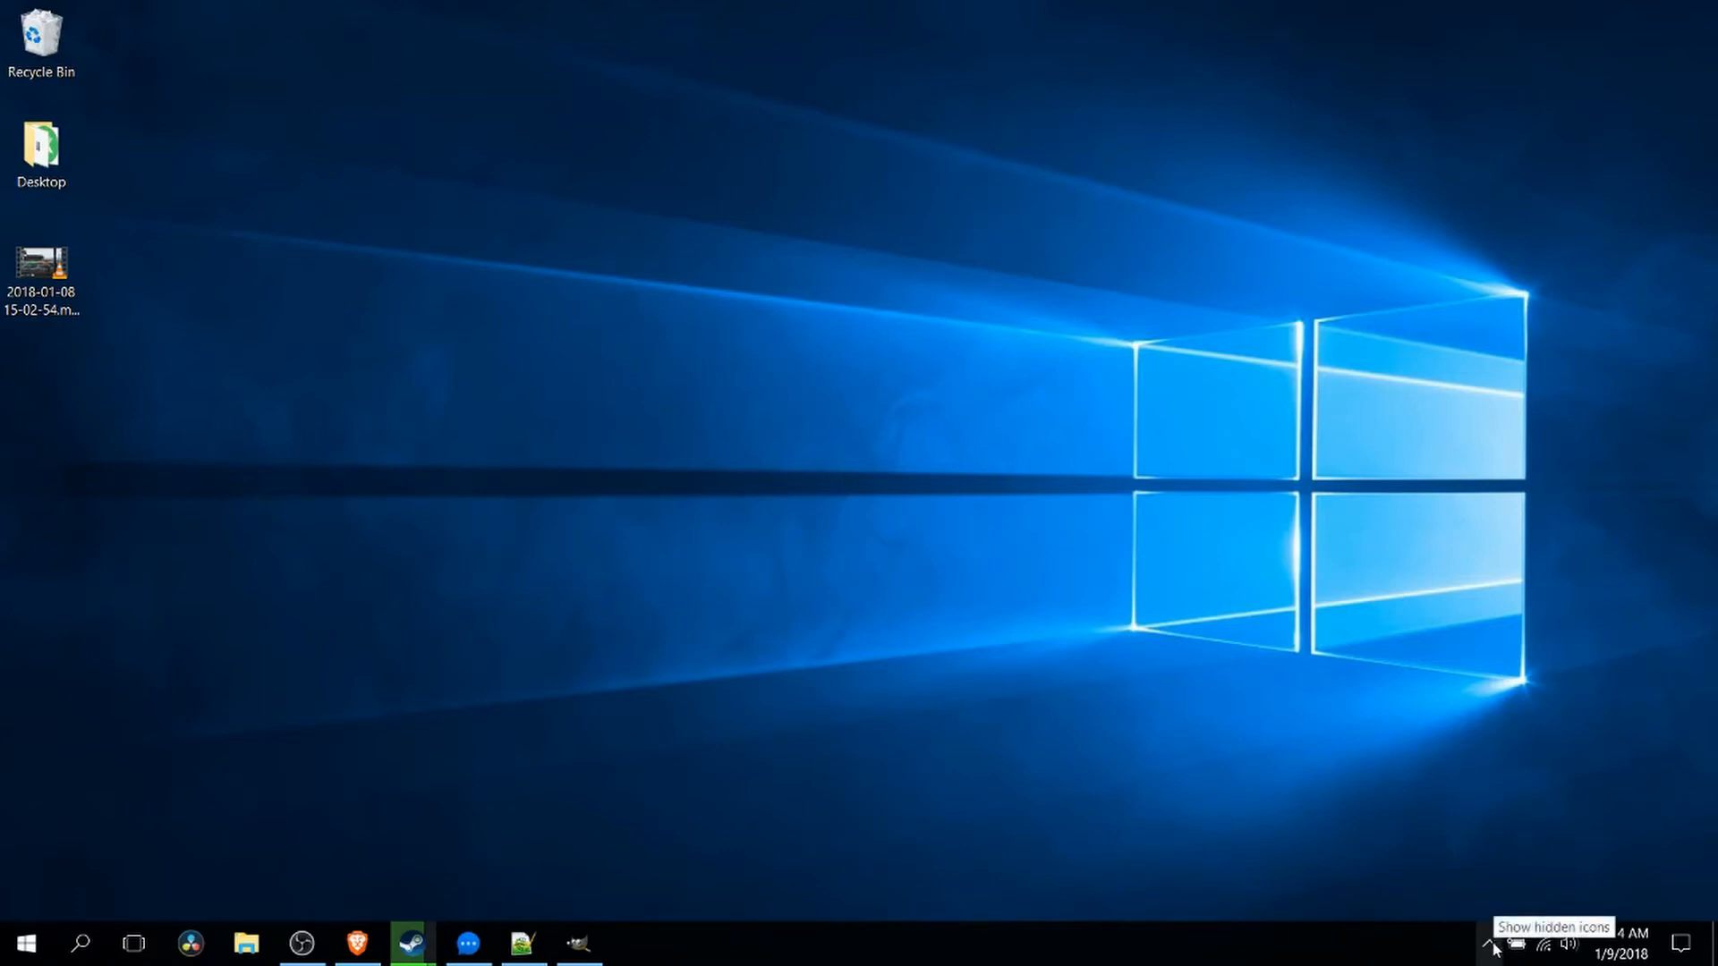
- Reach the Bluetooth & other devices page via the hidden tray Bluetooth icon
{"action": "left_click", "coordinate": [1491, 945]}
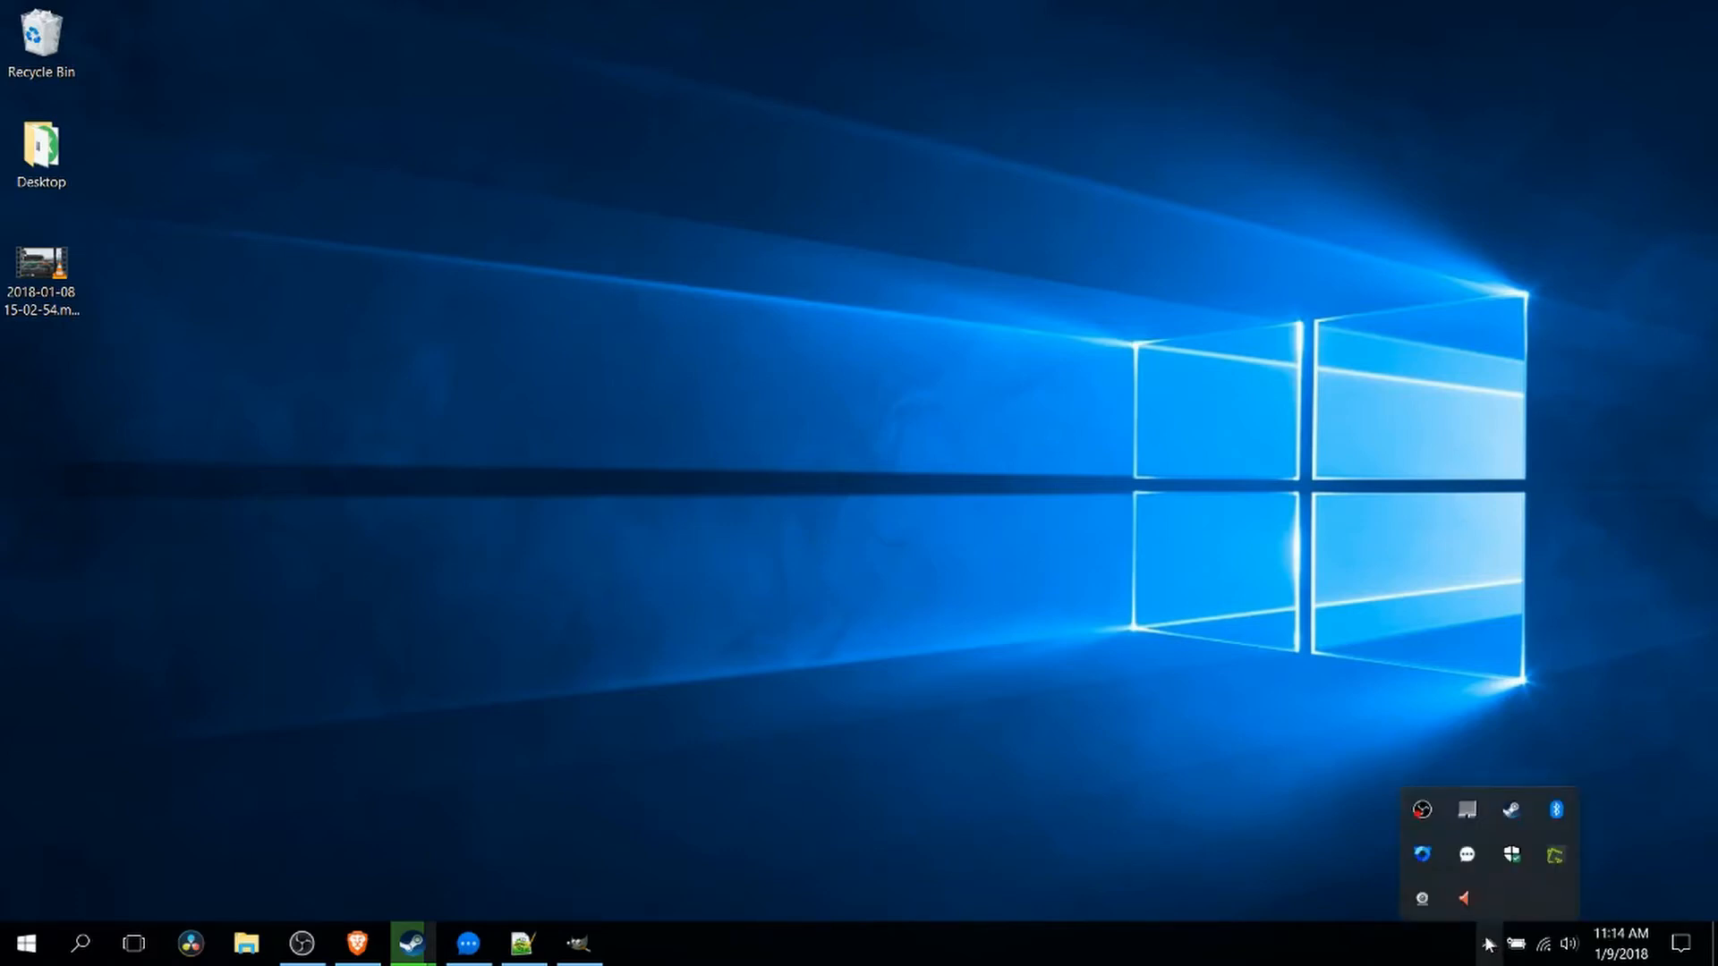
{"action": "mouse_move", "coordinate": [1555, 809]}
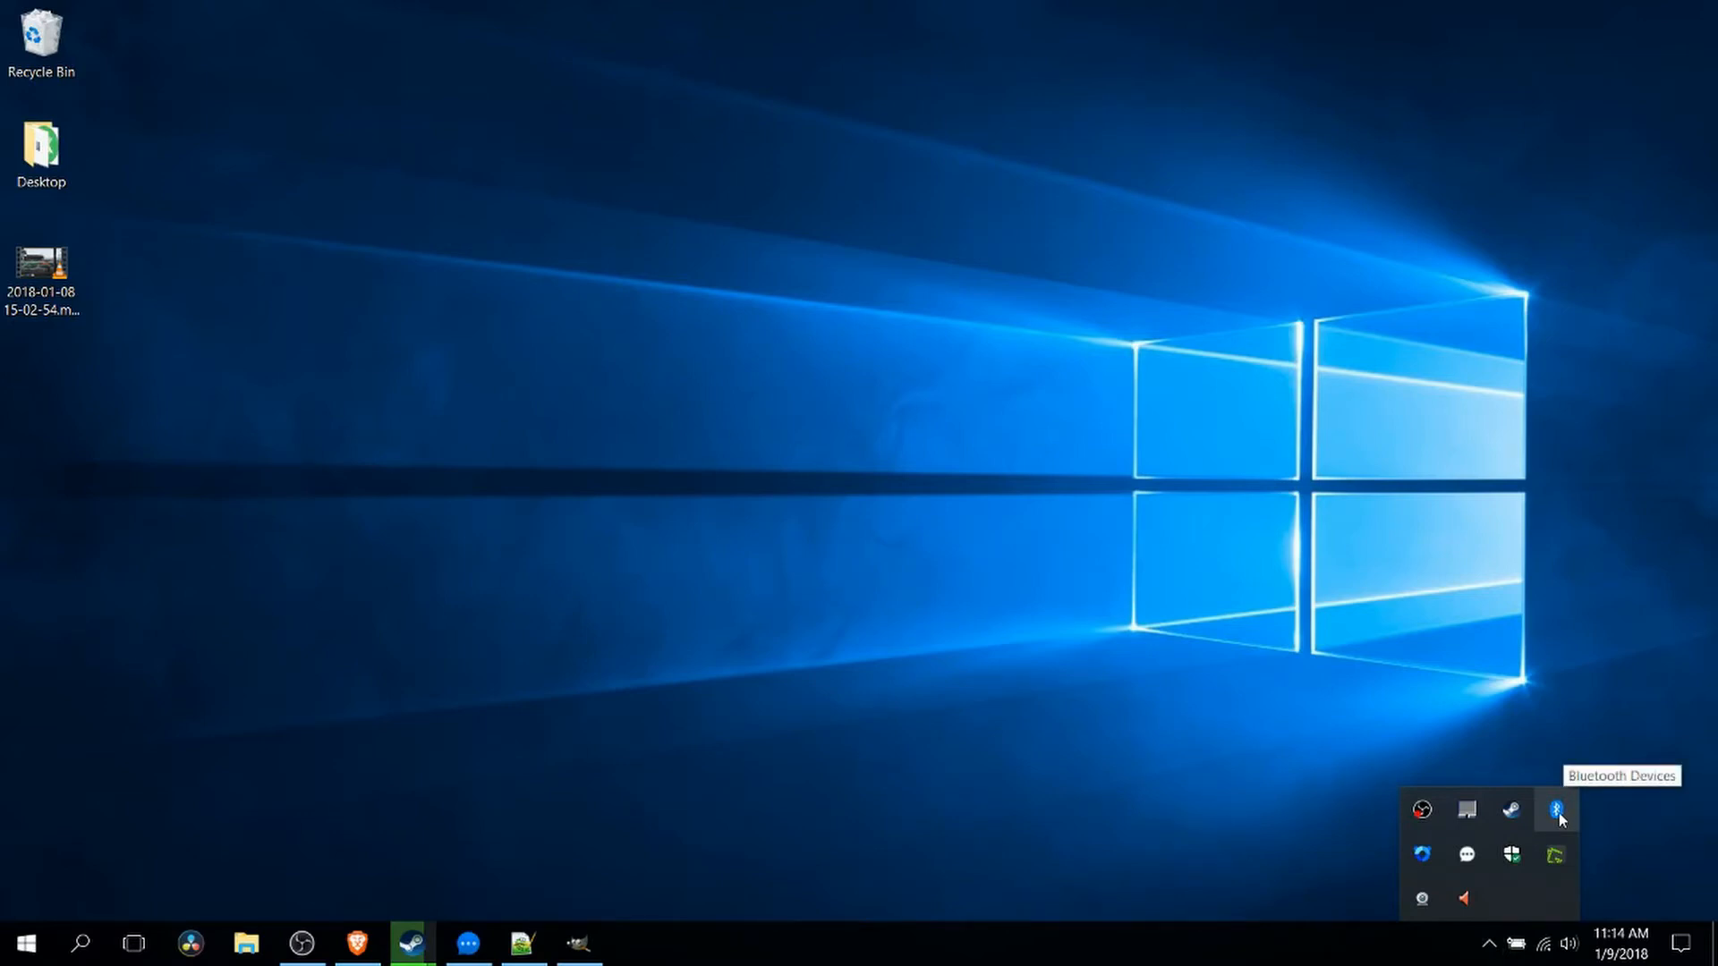
{"action": "left_click", "coordinate": [1555, 809]}
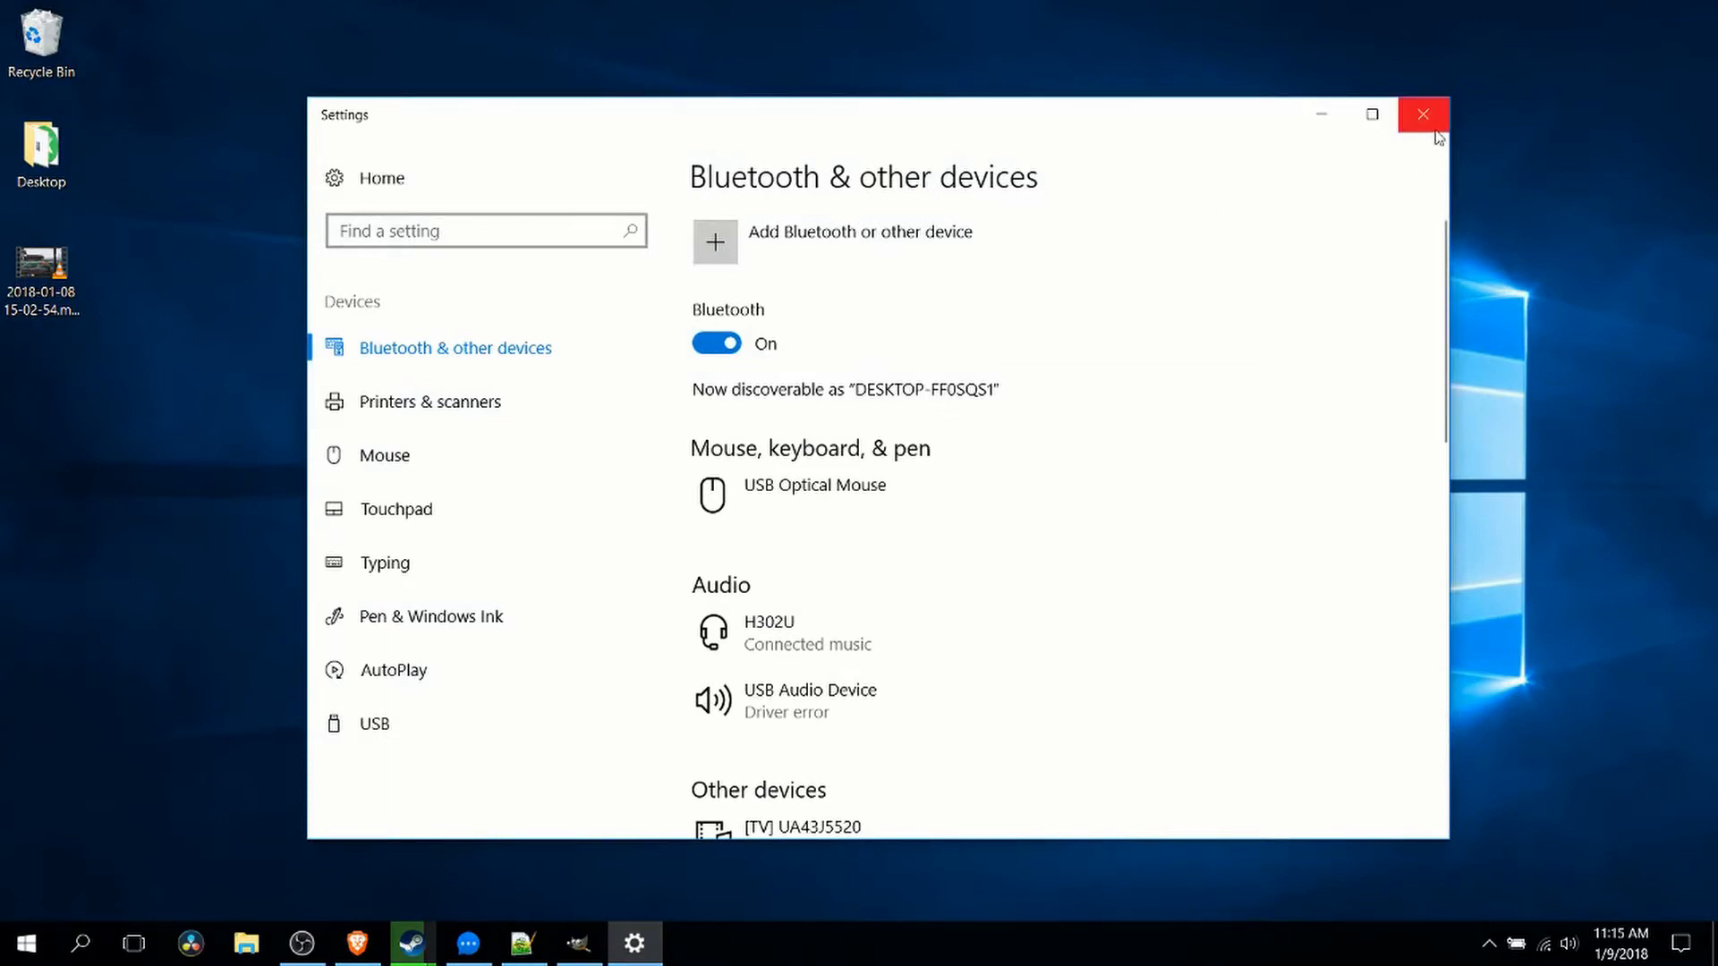
{"action": "left_click", "coordinate": [1422, 115]}
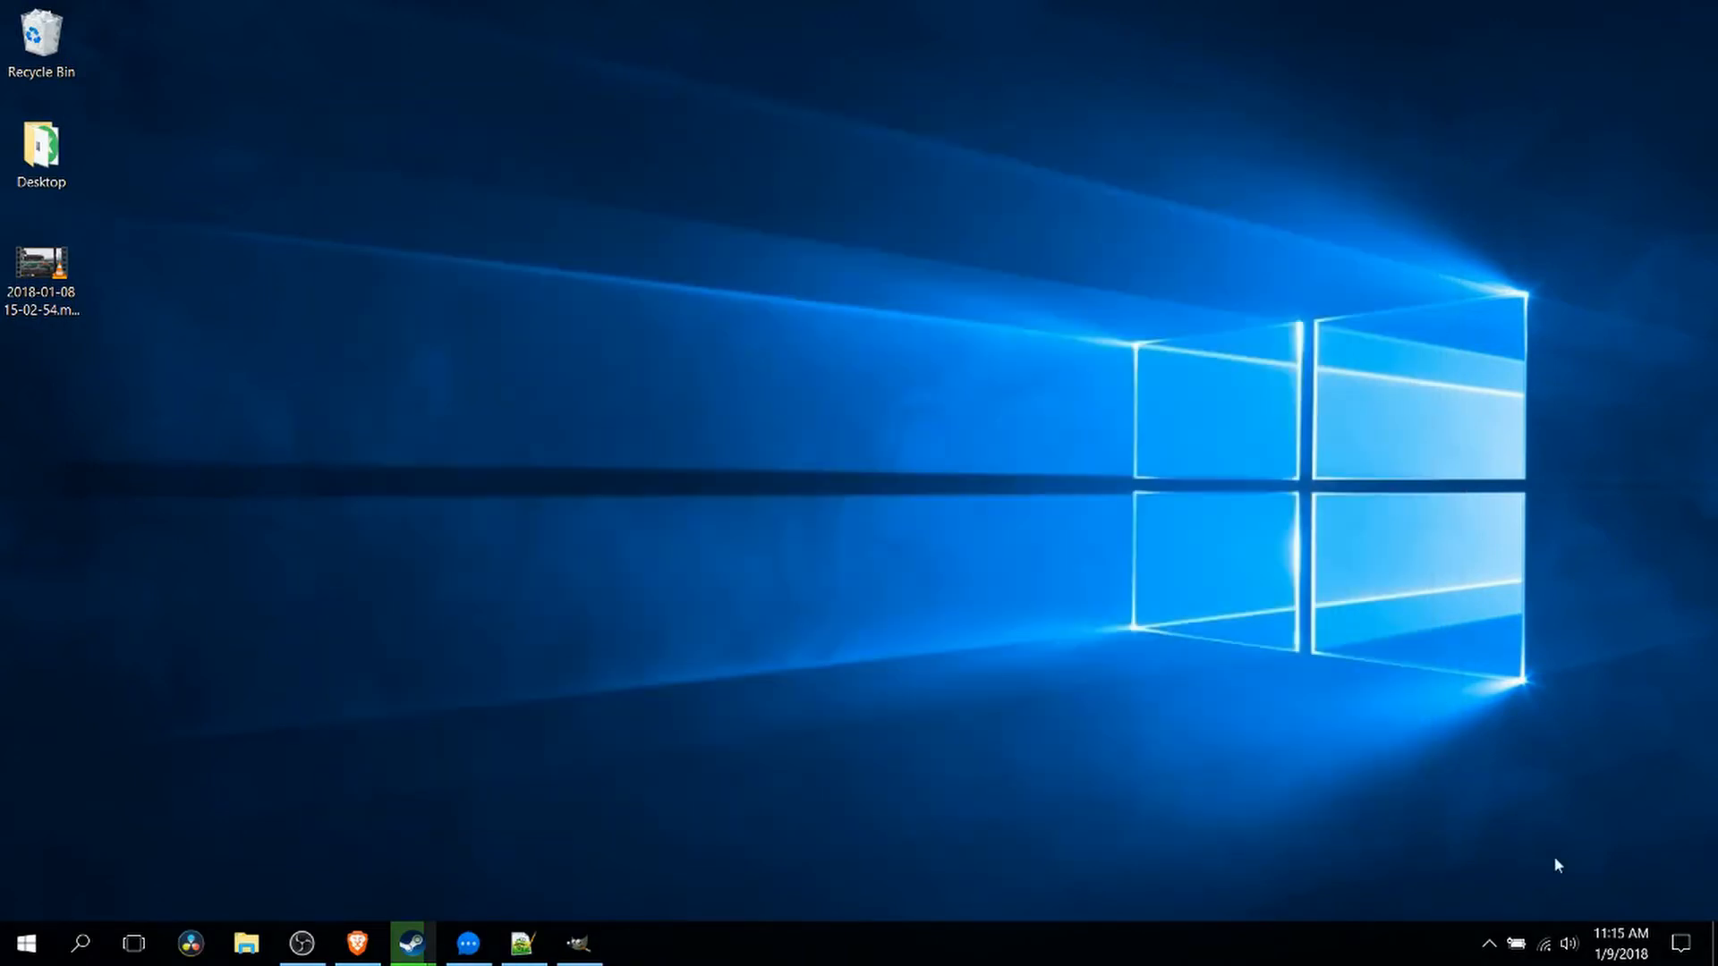
{"action": "left_click", "coordinate": [1487, 943]}
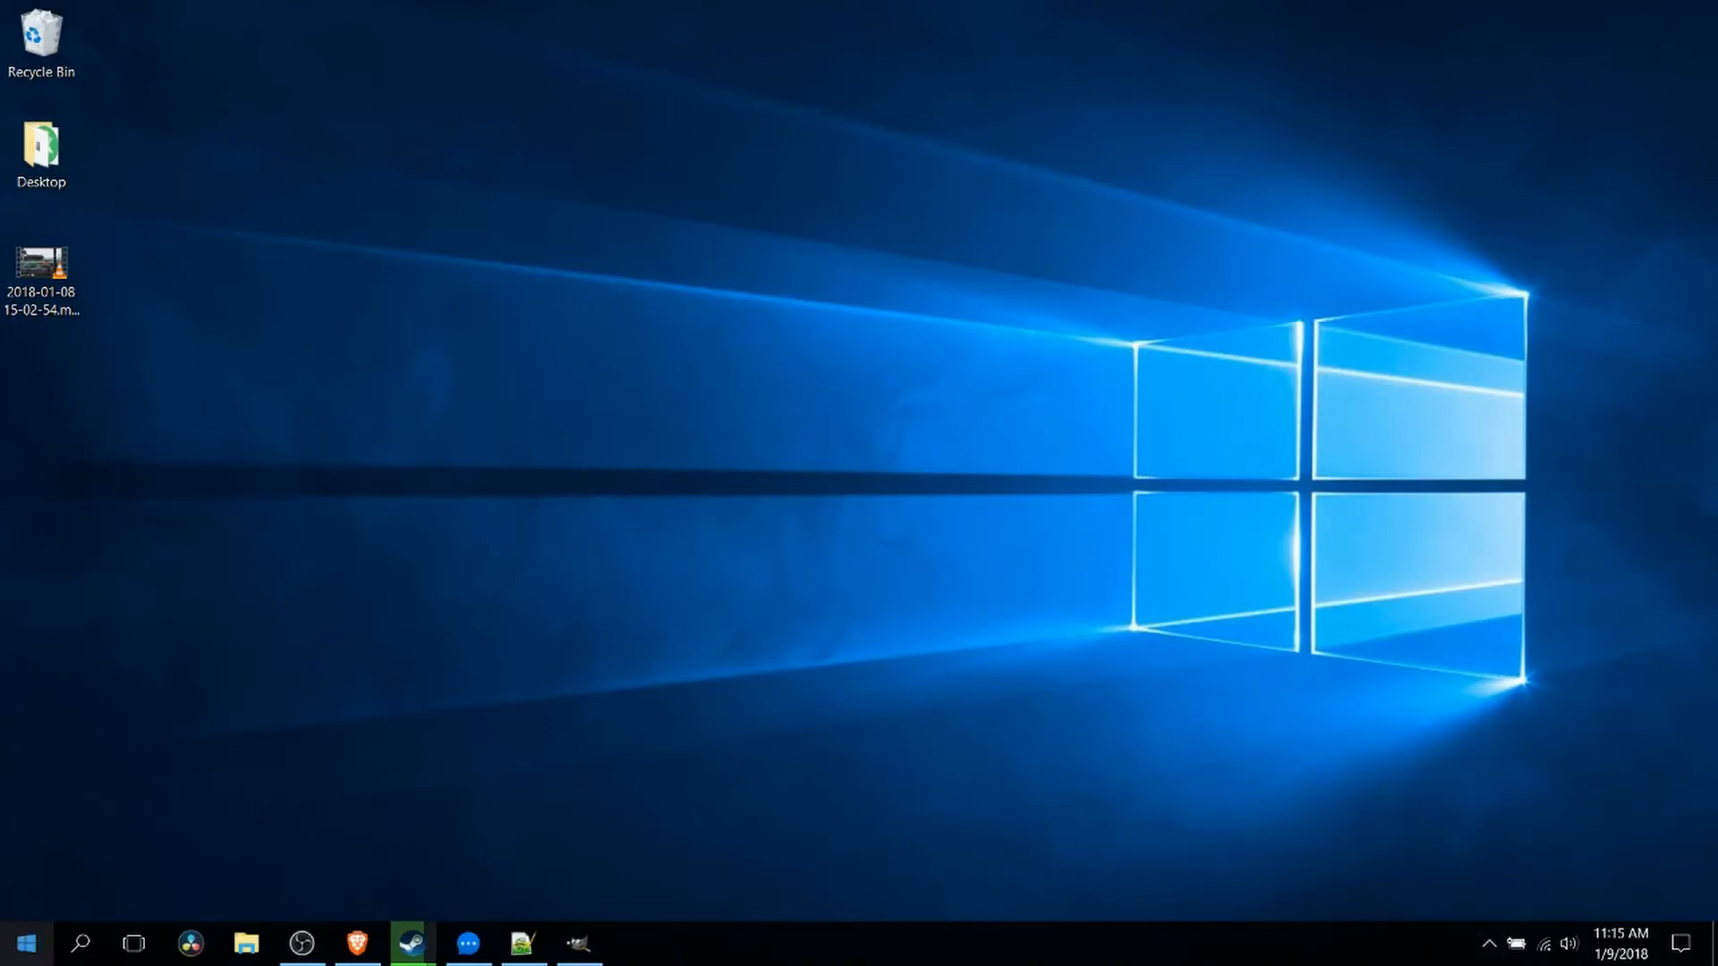
{"action": "left_click", "coordinate": [23, 943]}
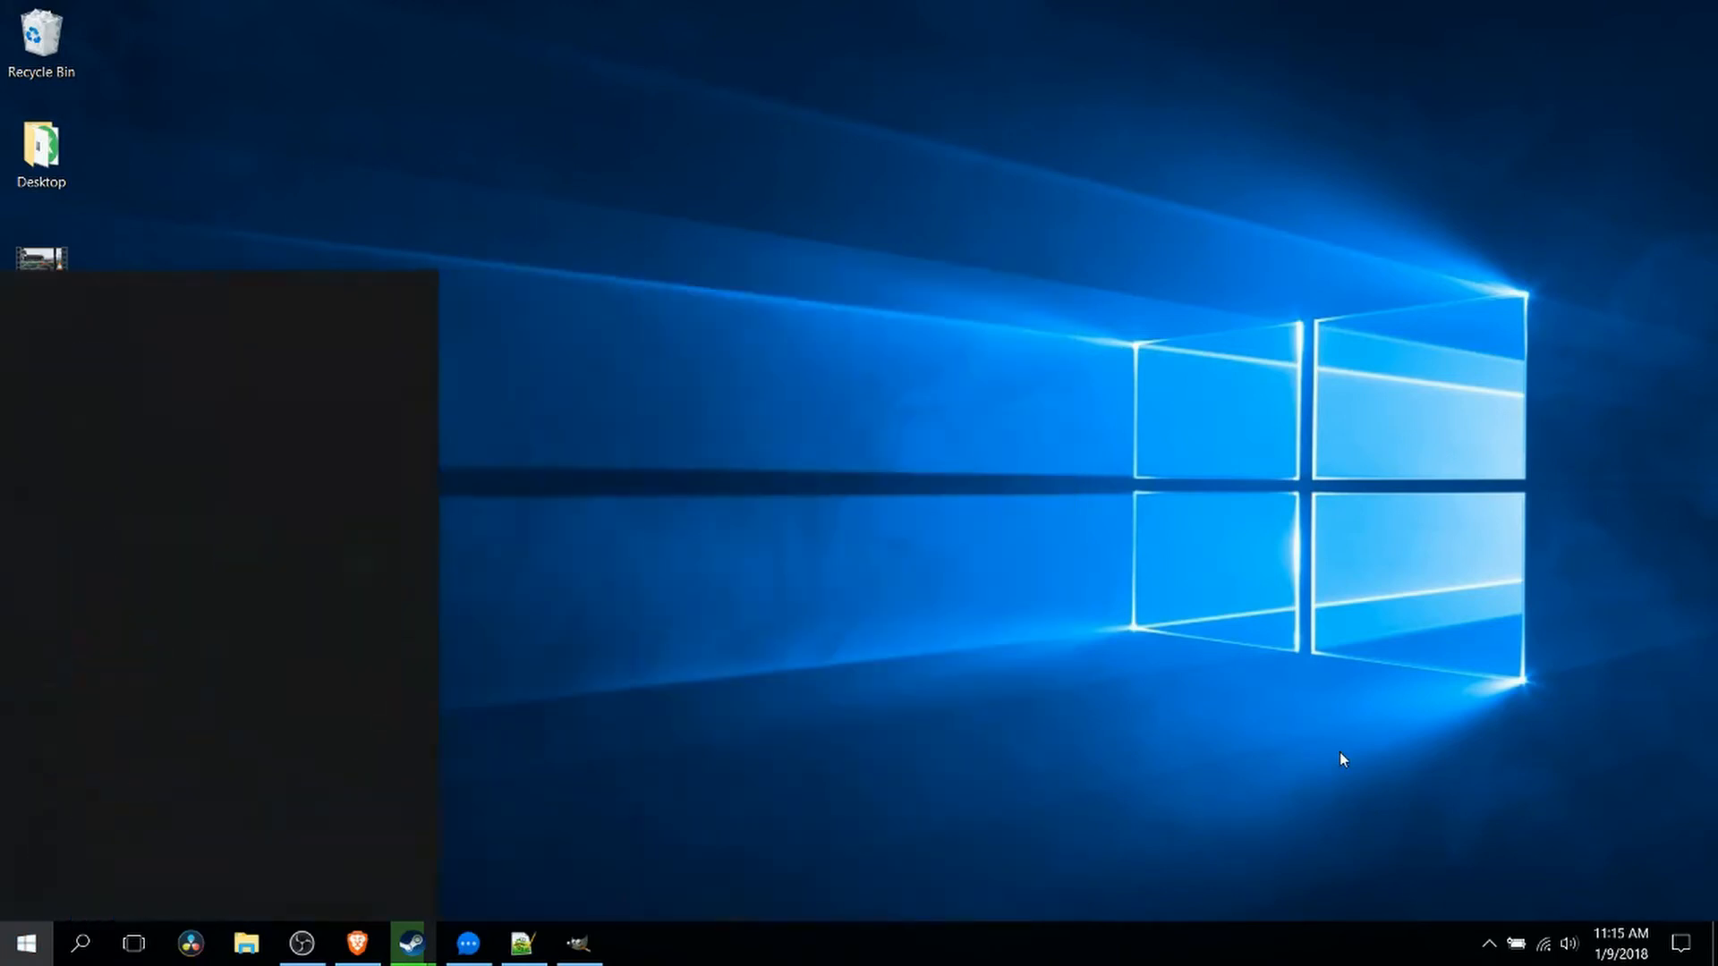
{"action": "type", "text": "bluetooth"}
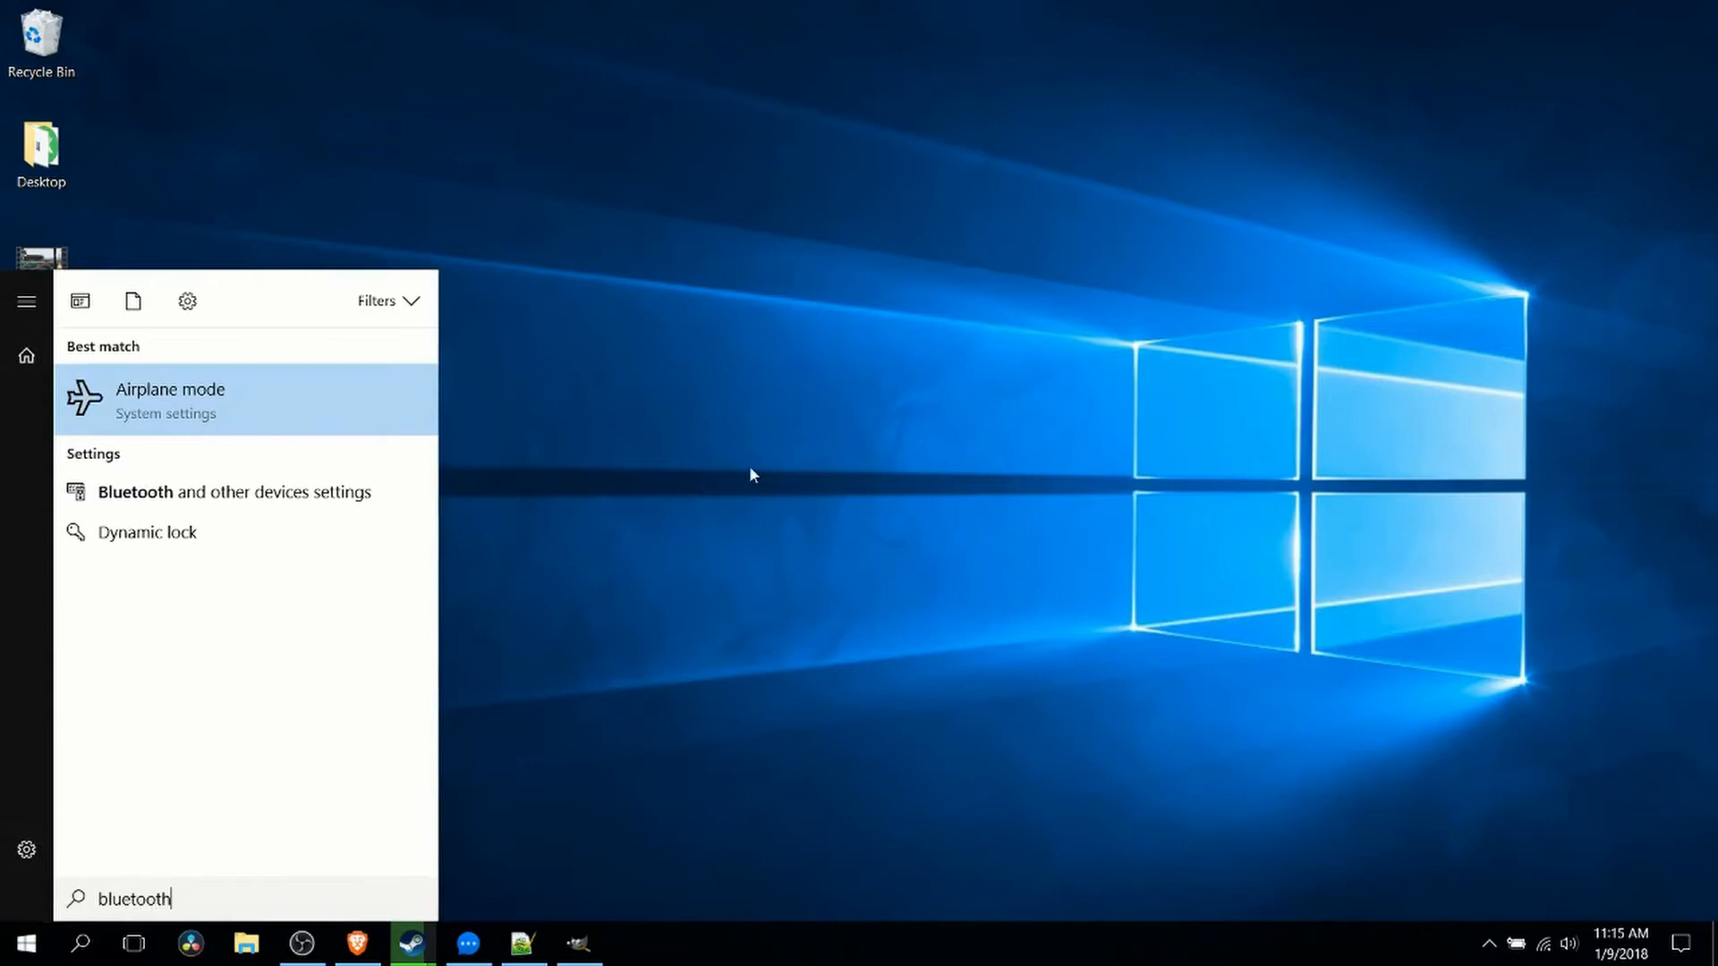
{"action": "mouse_move", "coordinate": [301, 492]}
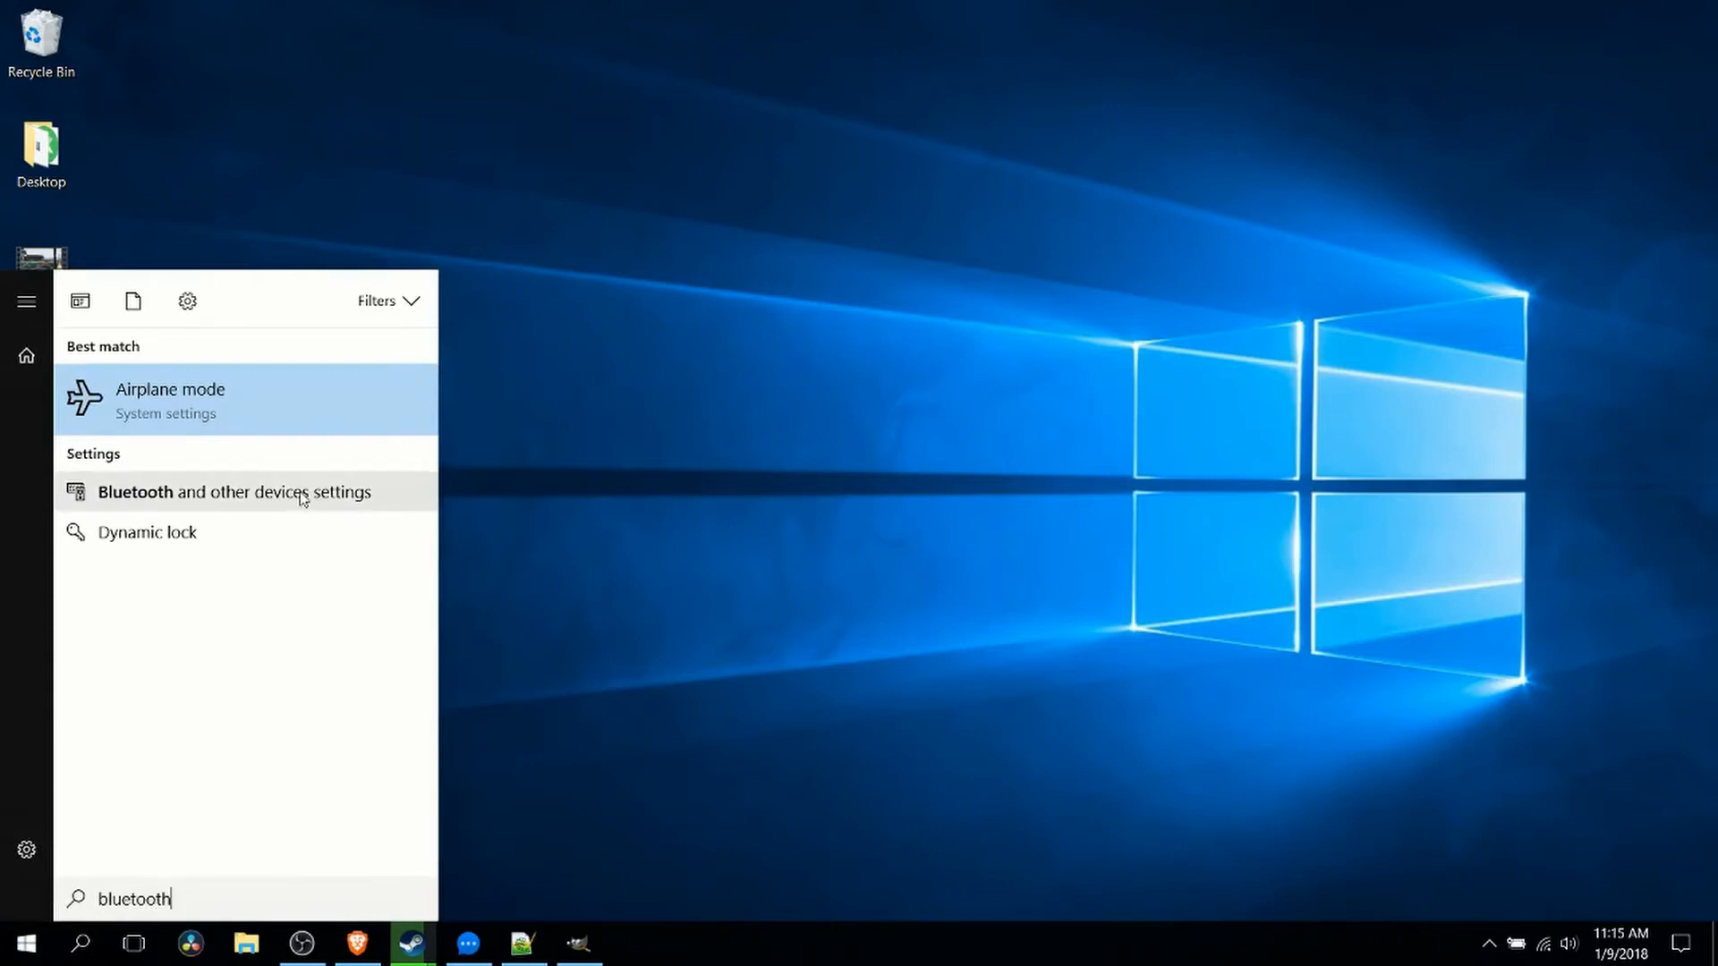
{"action": "left_click", "coordinate": [232, 492]}
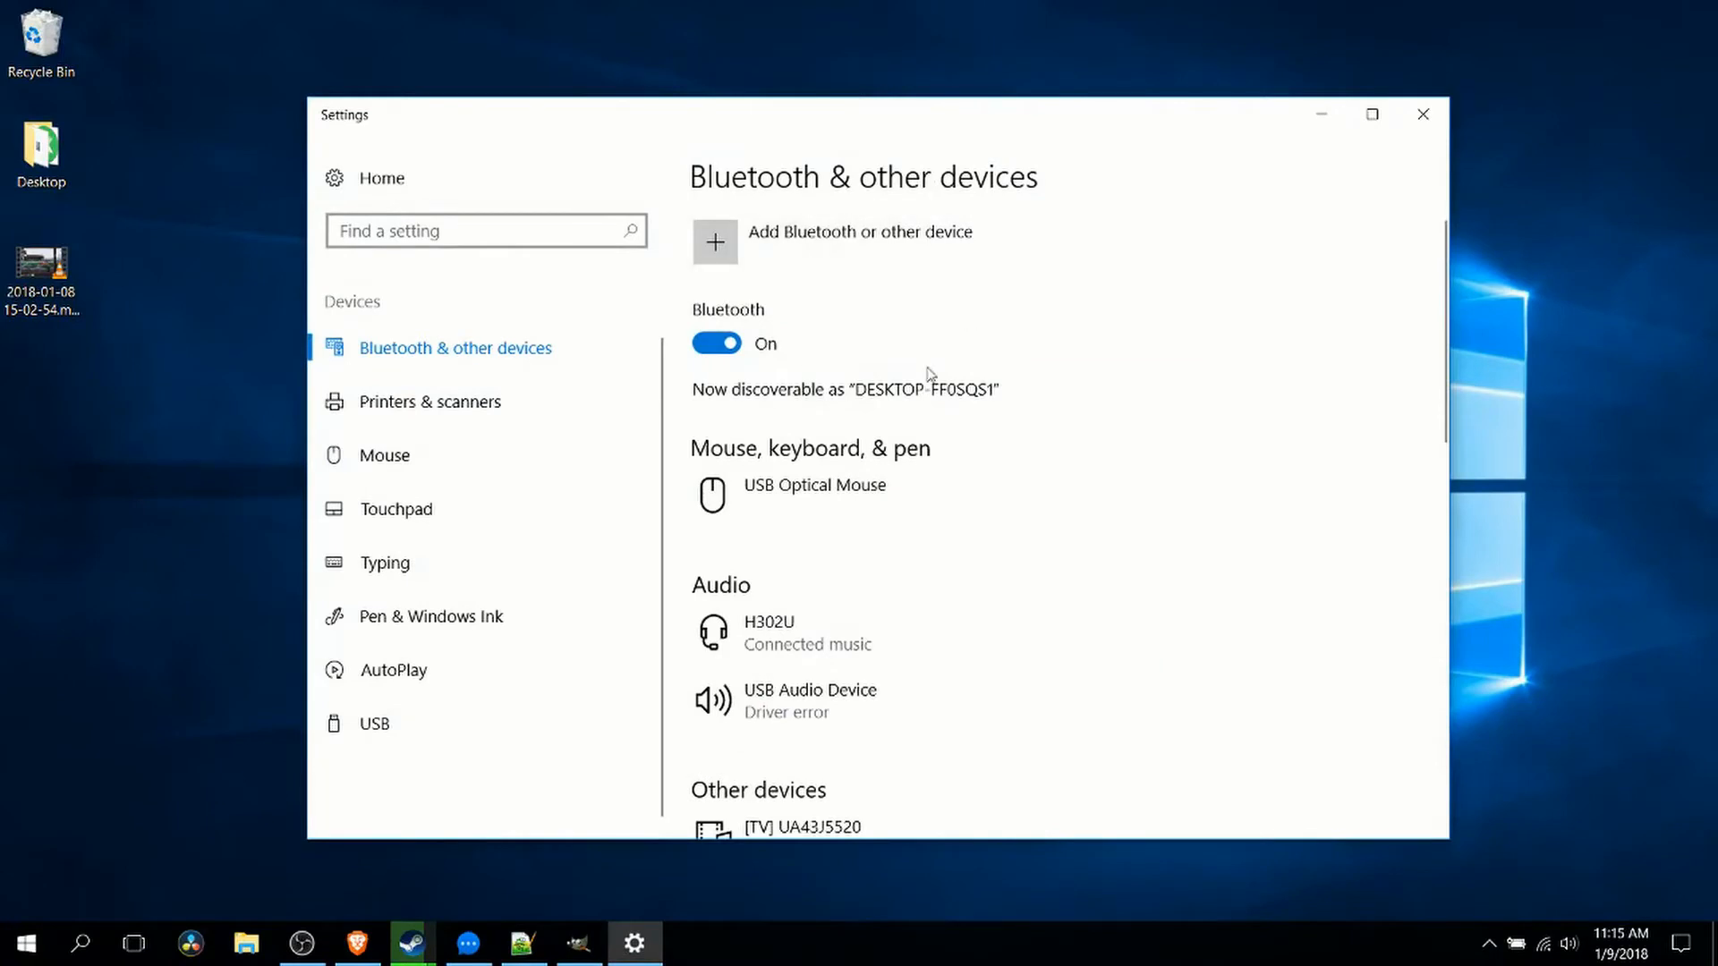
{"action": "mouse_move", "coordinate": [948, 374]}
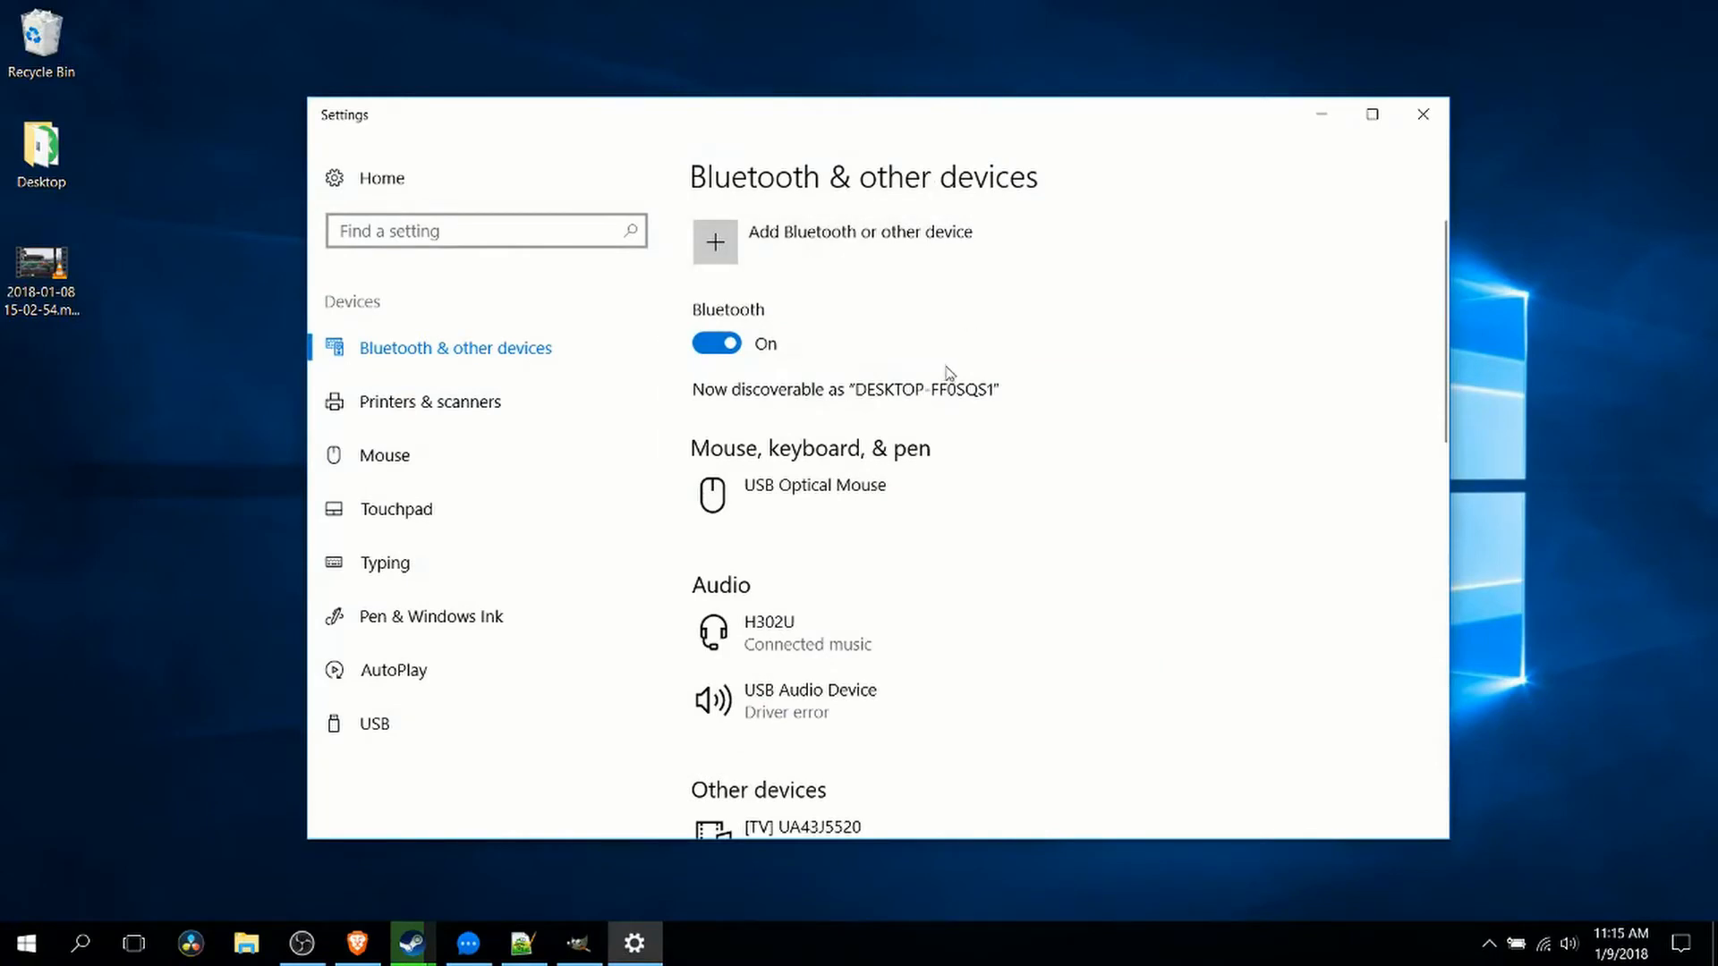
- Review the paired device list and choose Add Bluetooth or other device
{"action": "scroll", "scroll_direction": "down", "scroll_amount": 3}
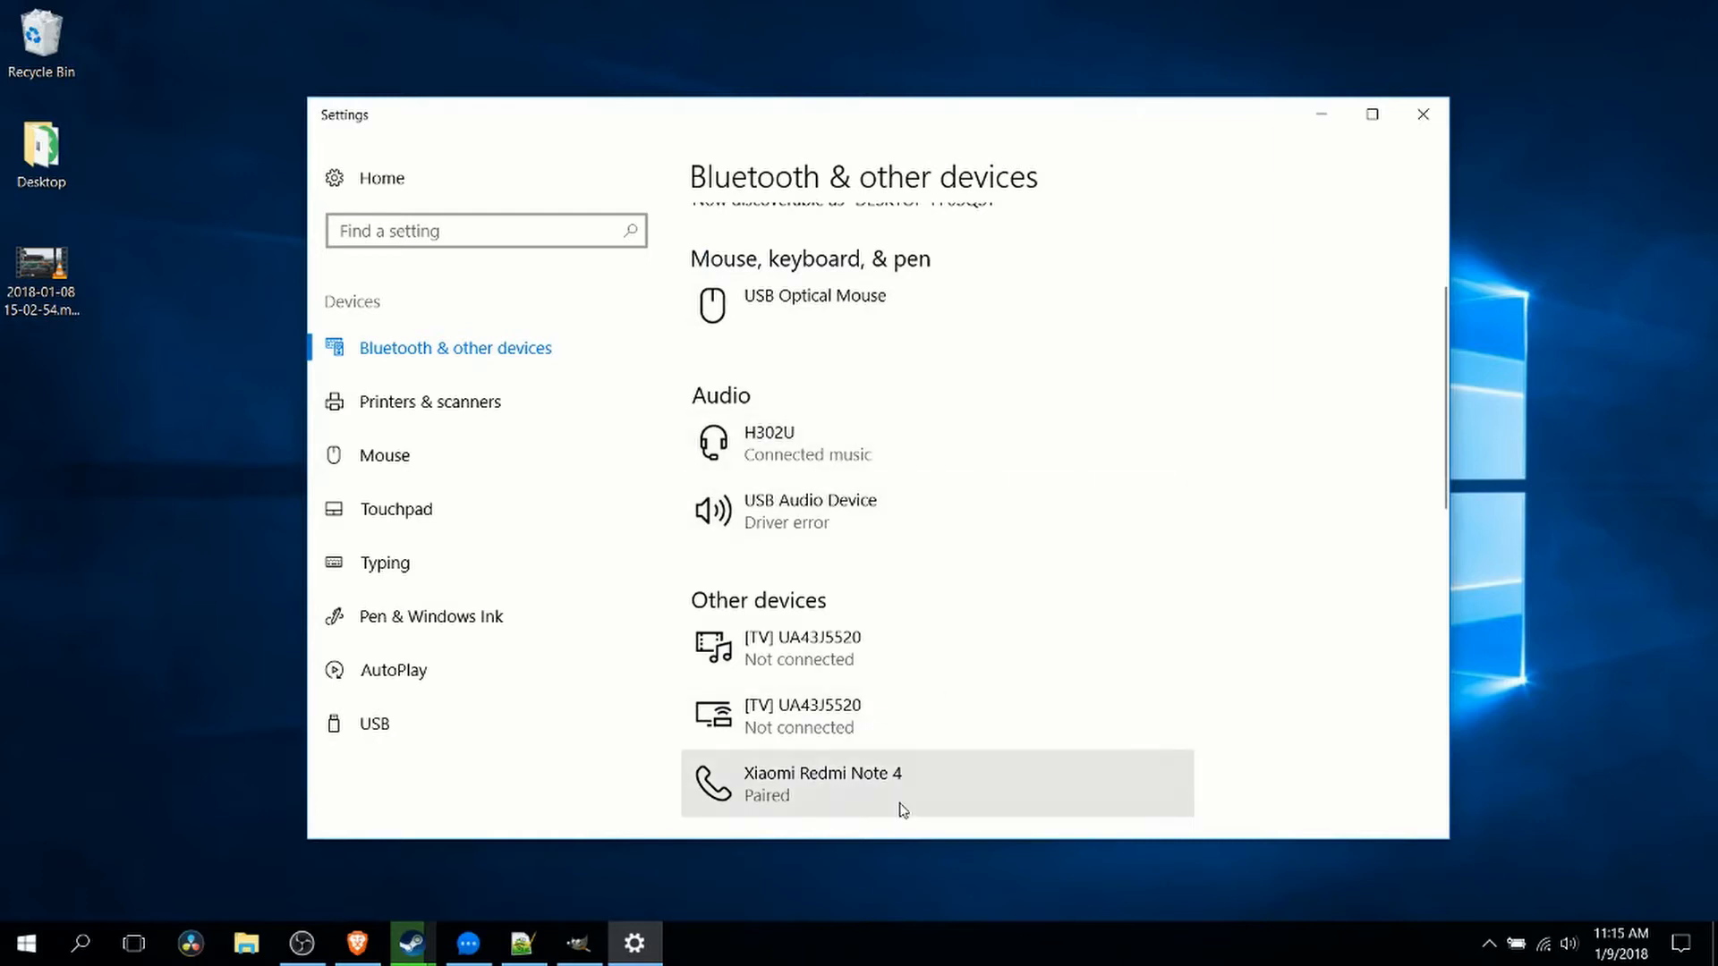
{"action": "scroll", "scroll_direction": "up", "scroll_amount": 3}
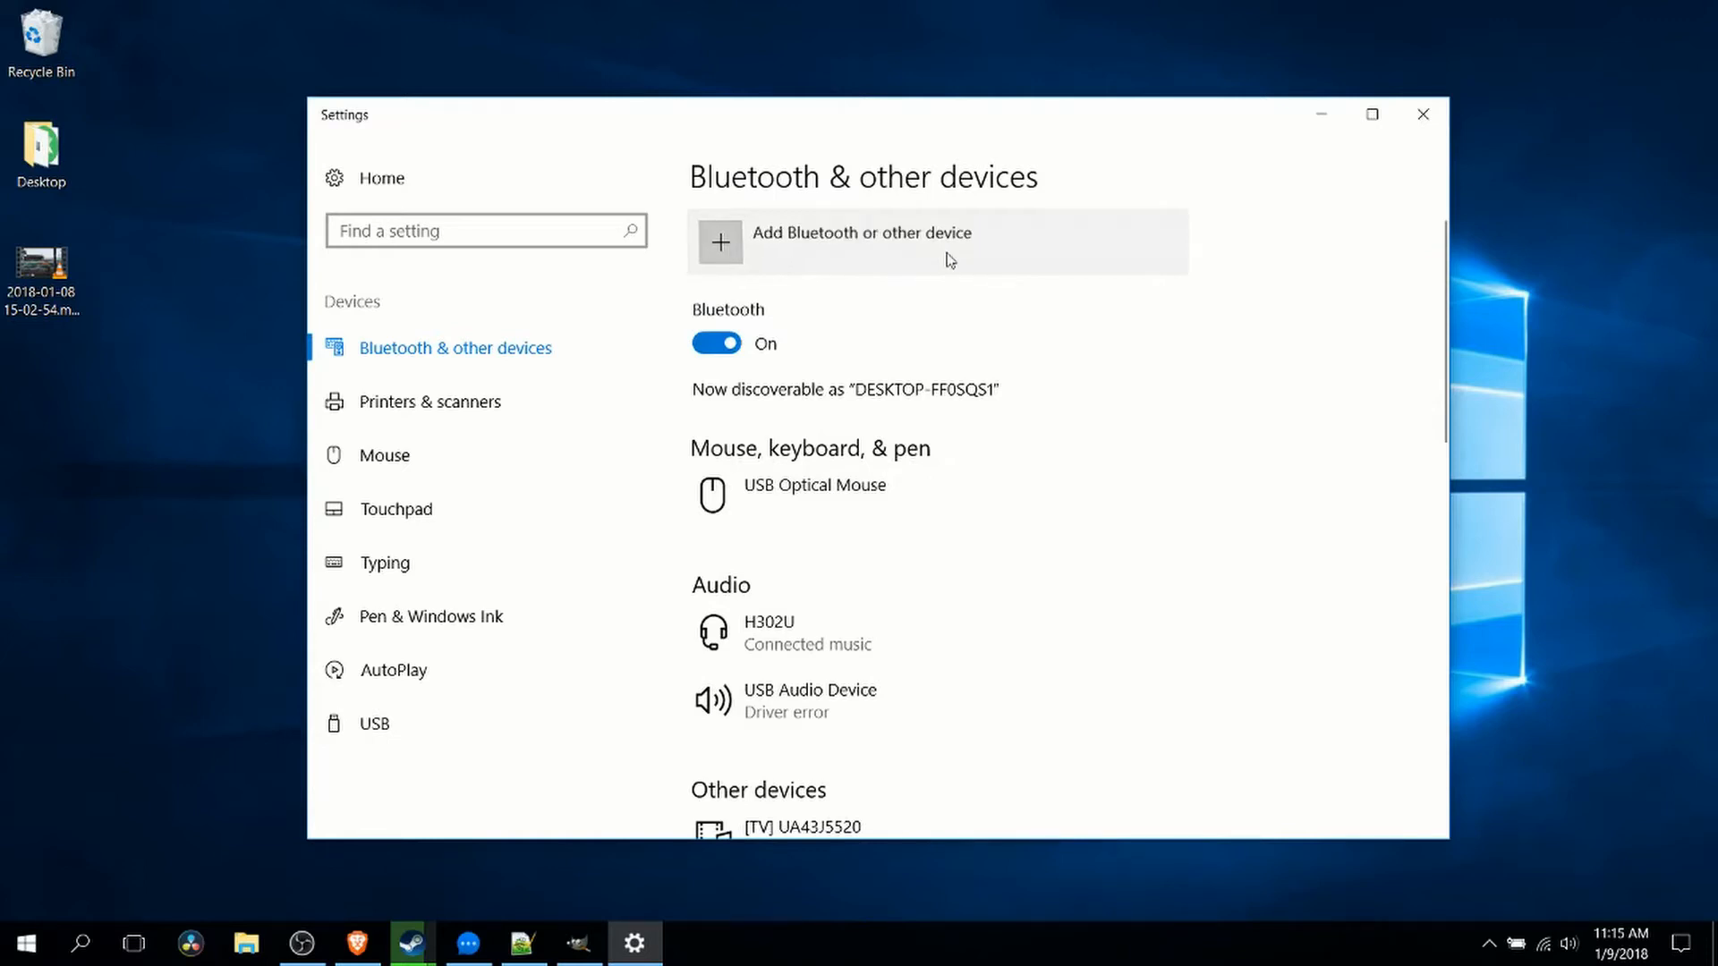
{"action": "left_click", "coordinate": [861, 242]}
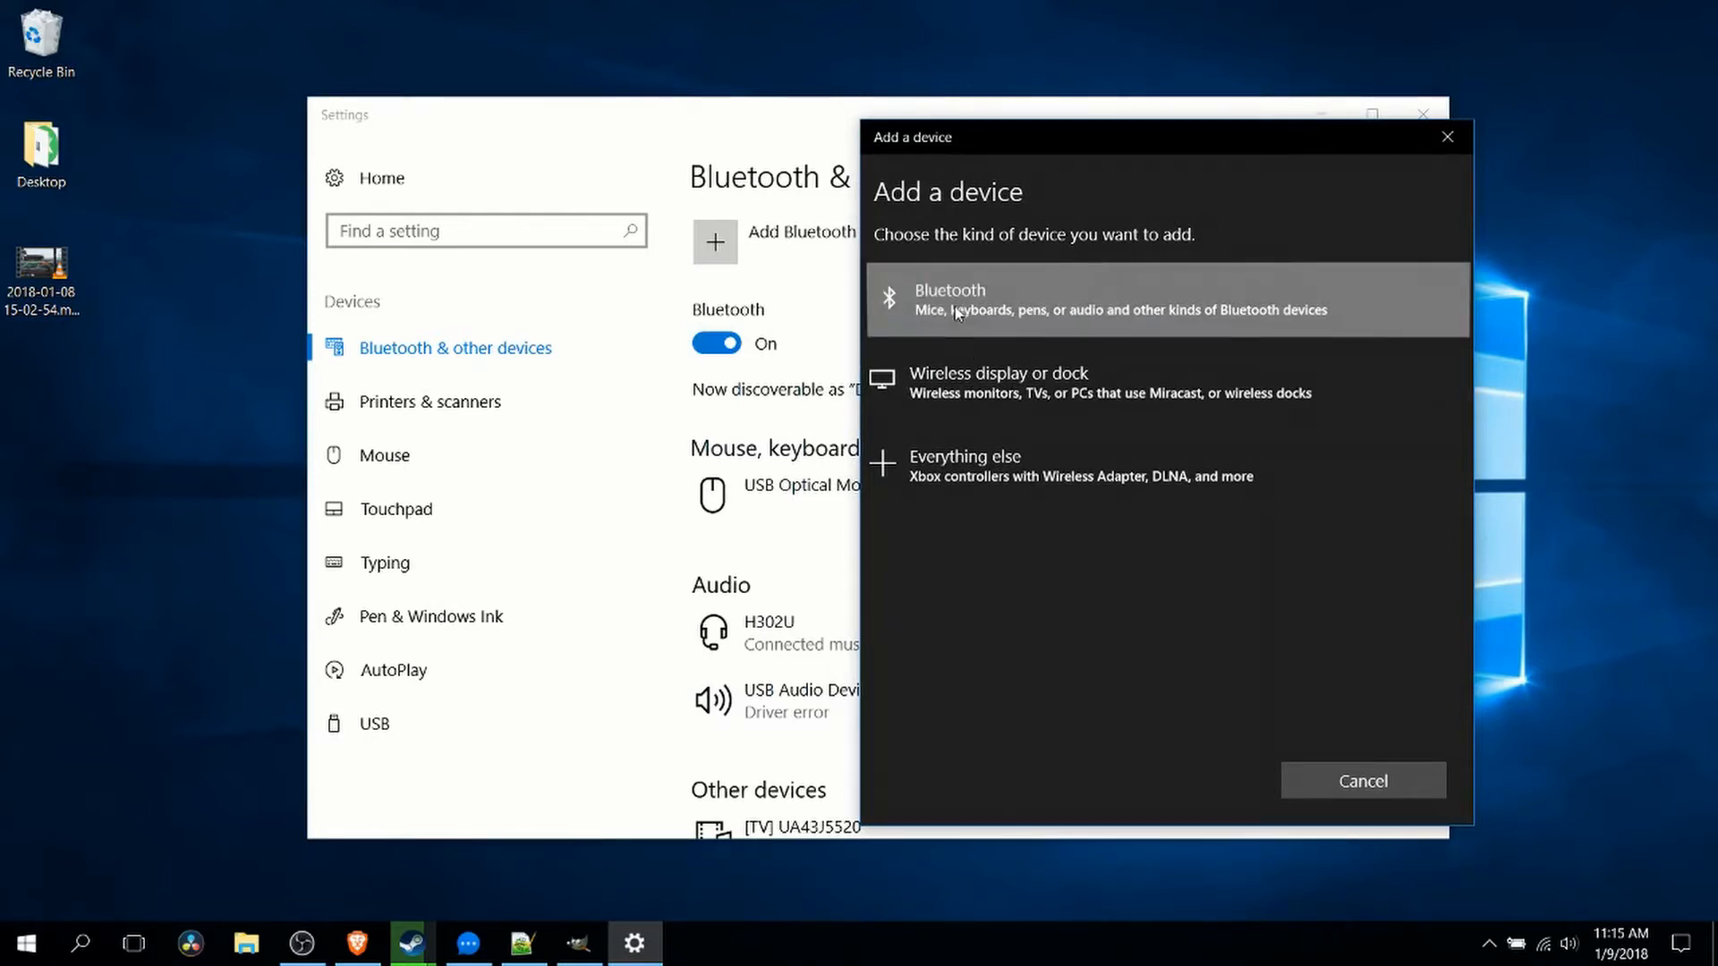
- Choose the Bluetooth device type and pair the TM-010 headset from the found devices
{"action": "left_click", "coordinate": [1116, 300]}
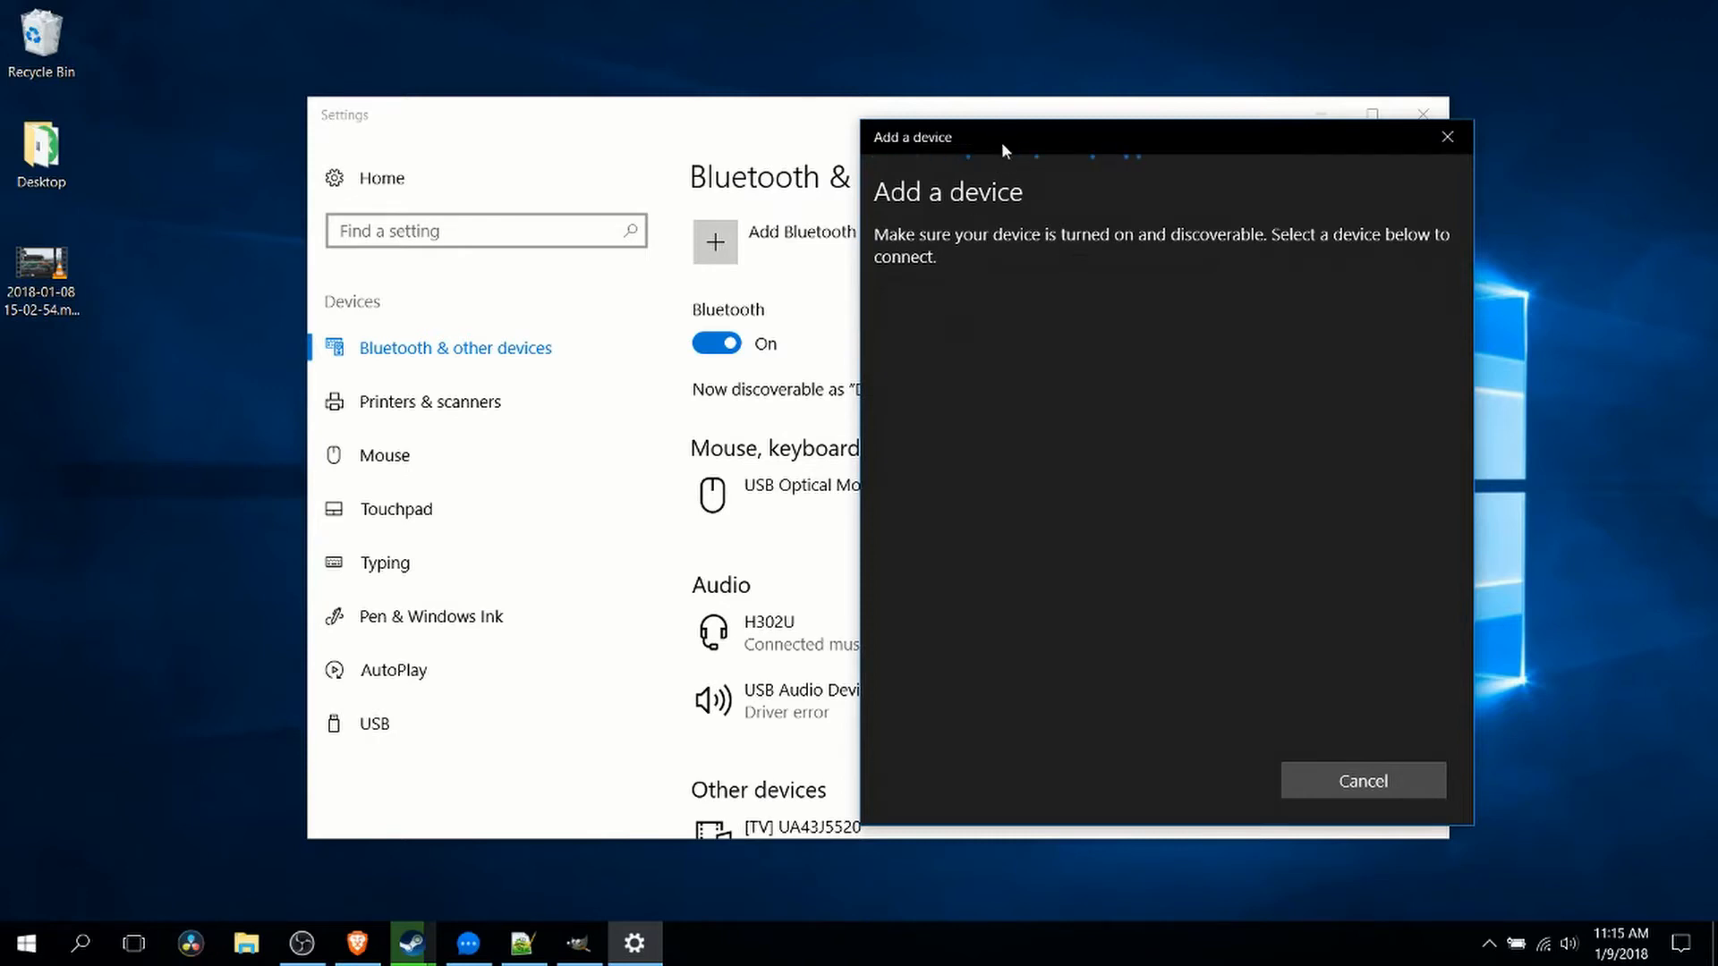
{"action": "mouse_move", "coordinate": [979, 202]}
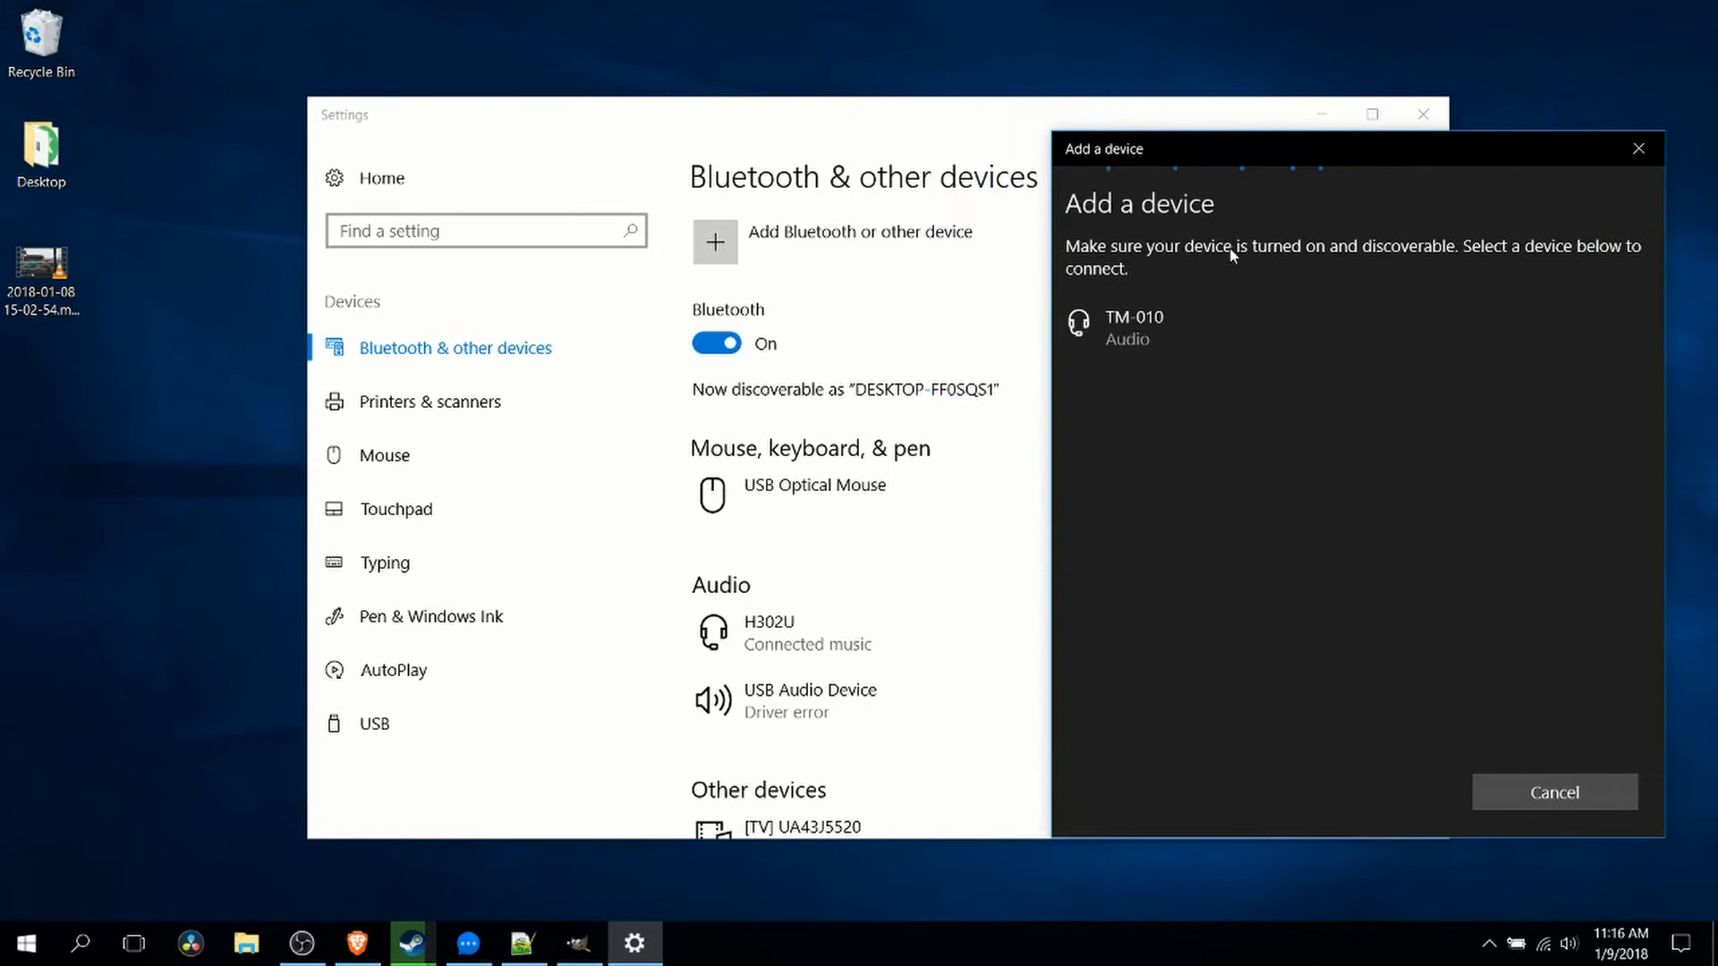
{"action": "mouse_move", "coordinate": [1218, 267]}
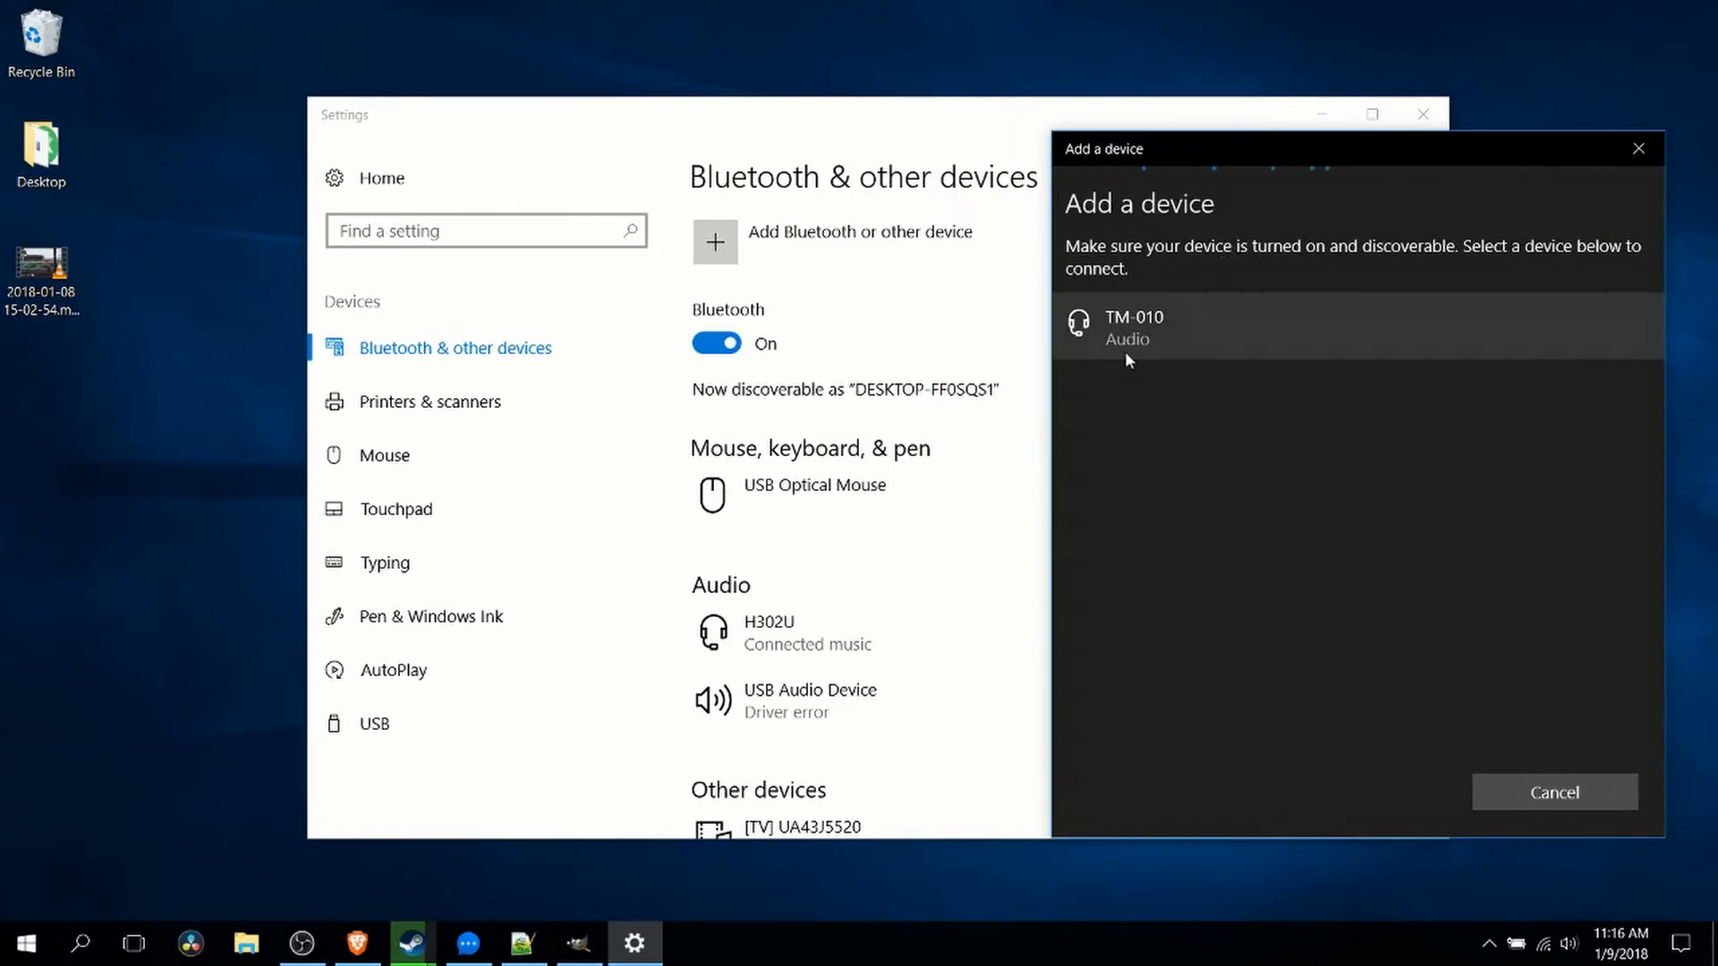
{"action": "mouse_move", "coordinate": [1136, 416]}
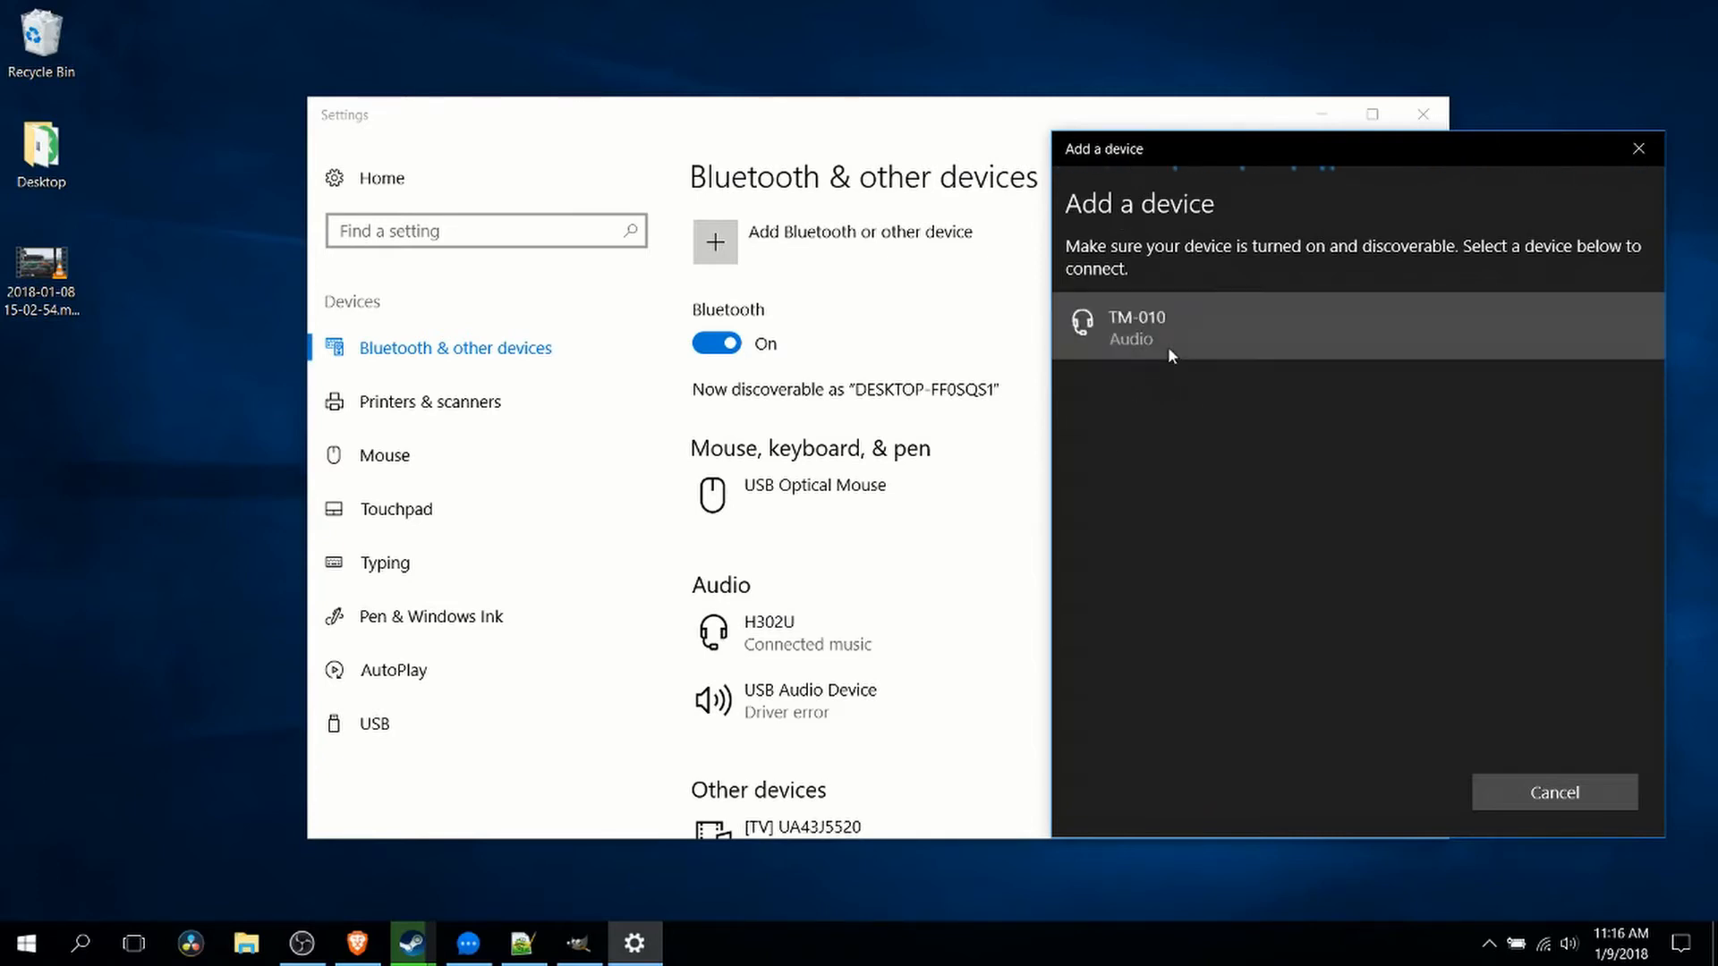
{"action": "left_click", "coordinate": [1140, 325]}
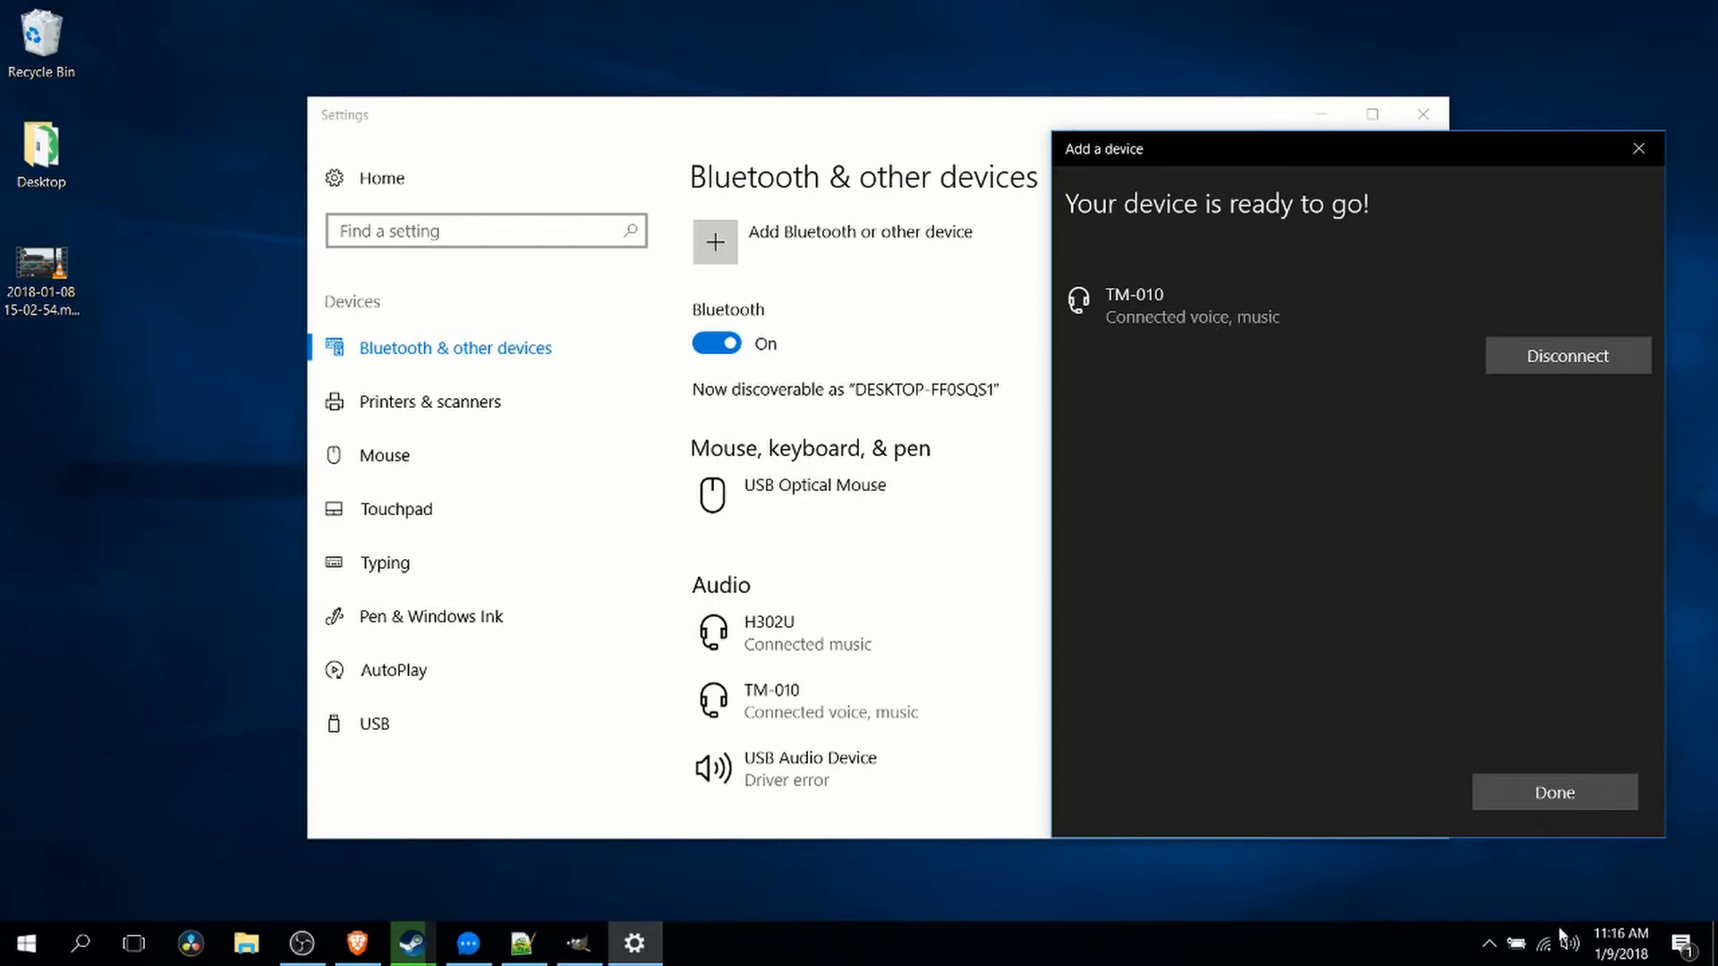
- Confirm Headphones (TM-010 Stereo) is the sound output and finish with Done
{"action": "left_click", "coordinate": [1569, 943]}
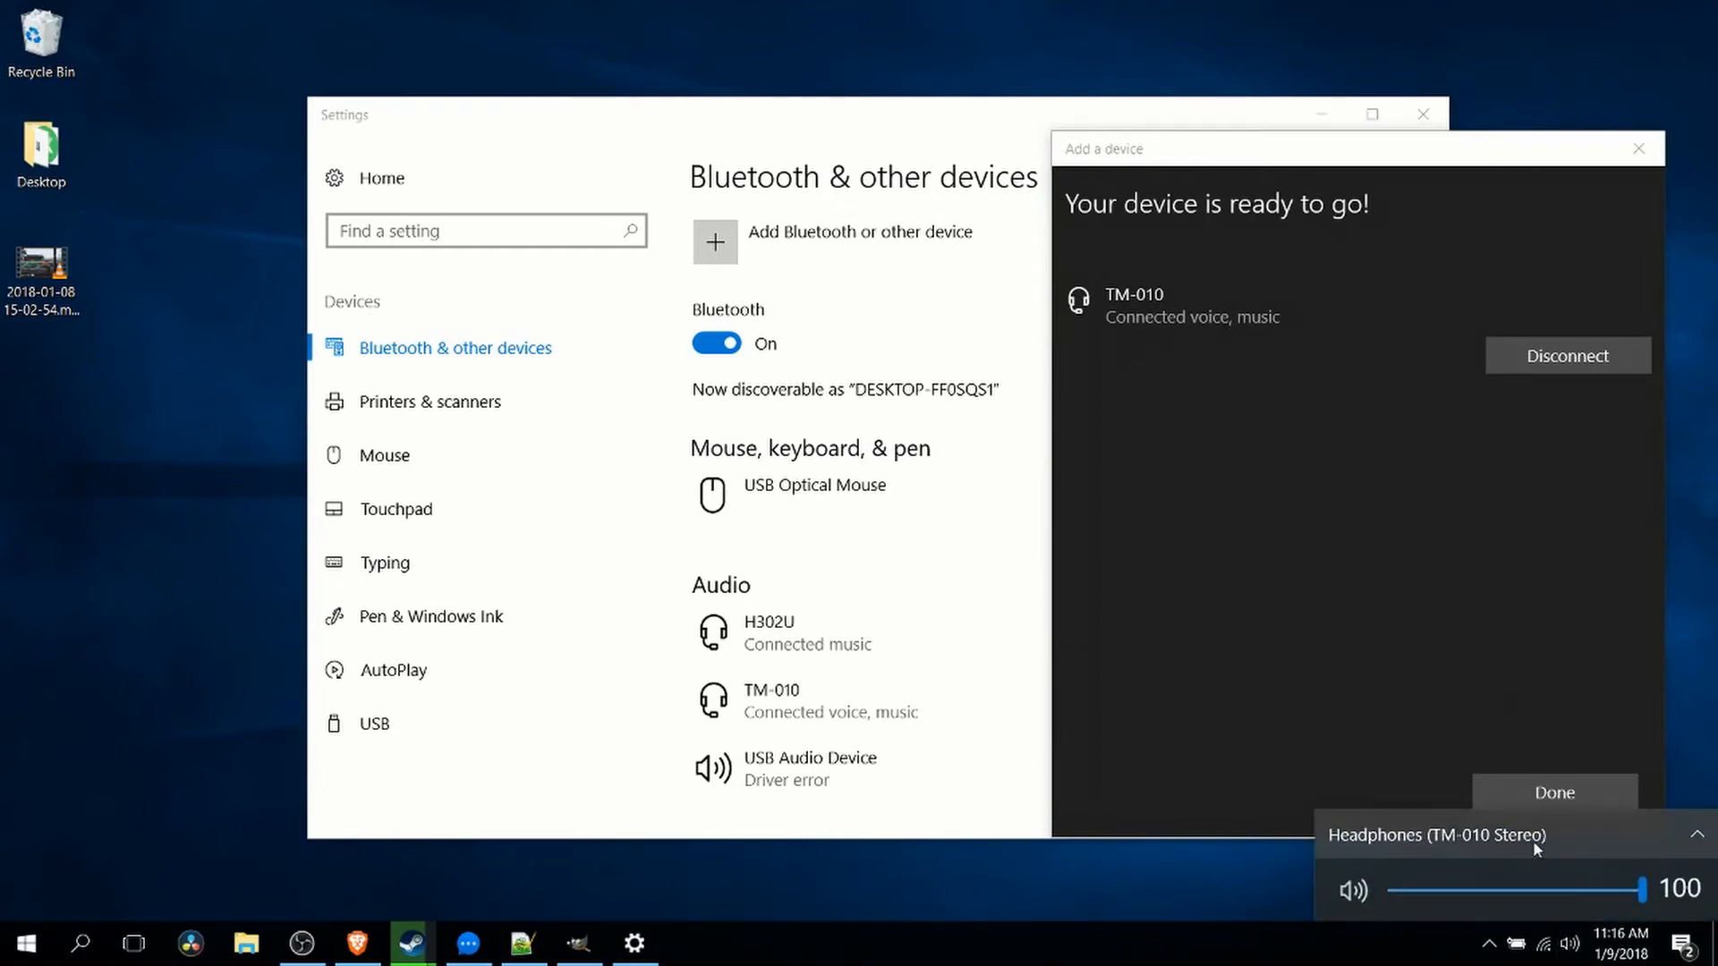
{"action": "mouse_move", "coordinate": [1524, 862]}
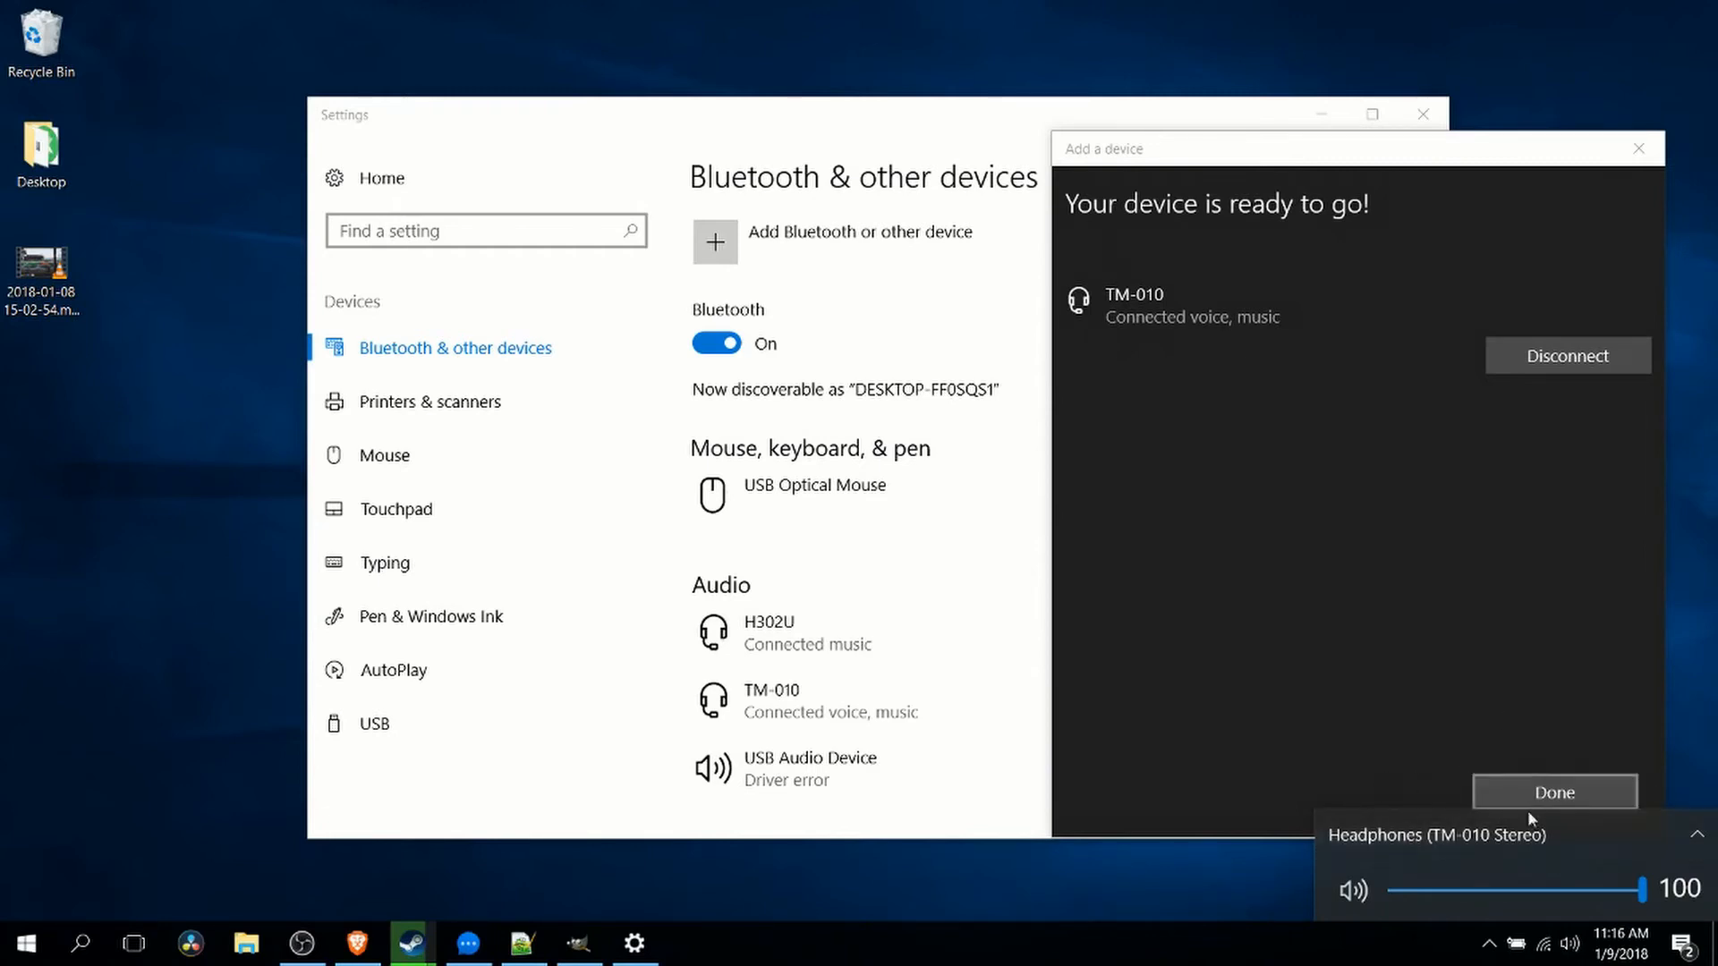
{"action": "left_click", "coordinate": [1553, 792]}
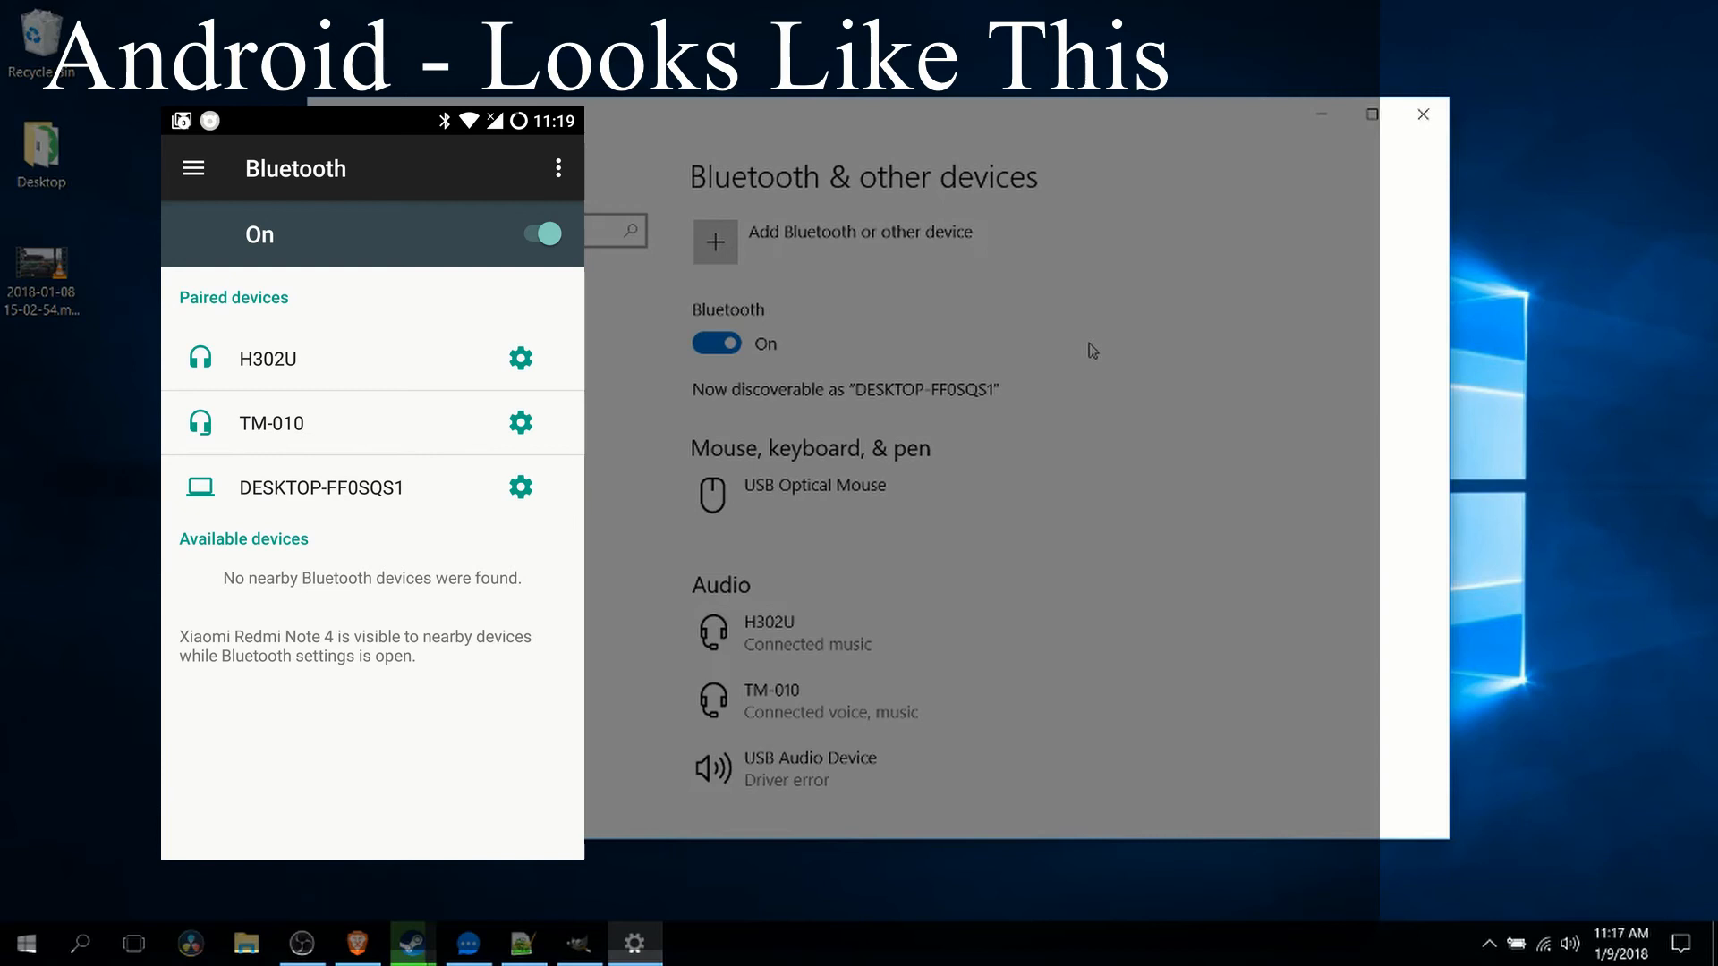
- Add a Bluetooth device and select Xiaomi Redmi Note 4 until its PIN confirmation appears
{"action": "left_click", "coordinate": [714, 241]}
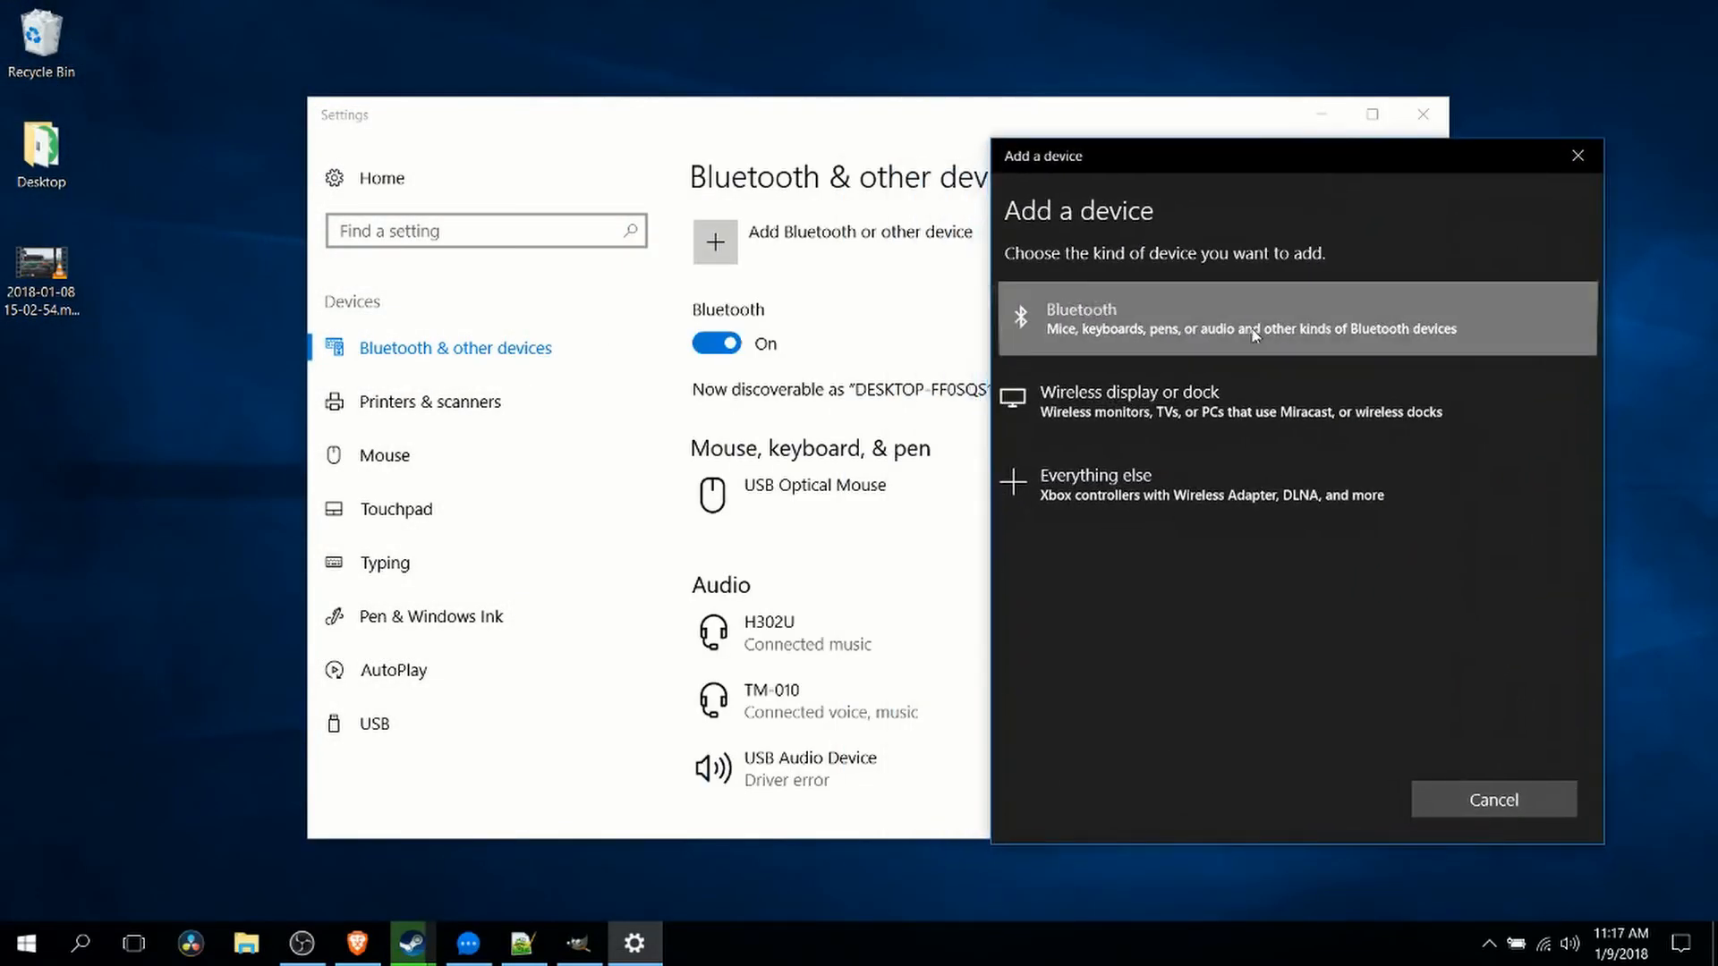
{"action": "left_click", "coordinate": [1259, 319]}
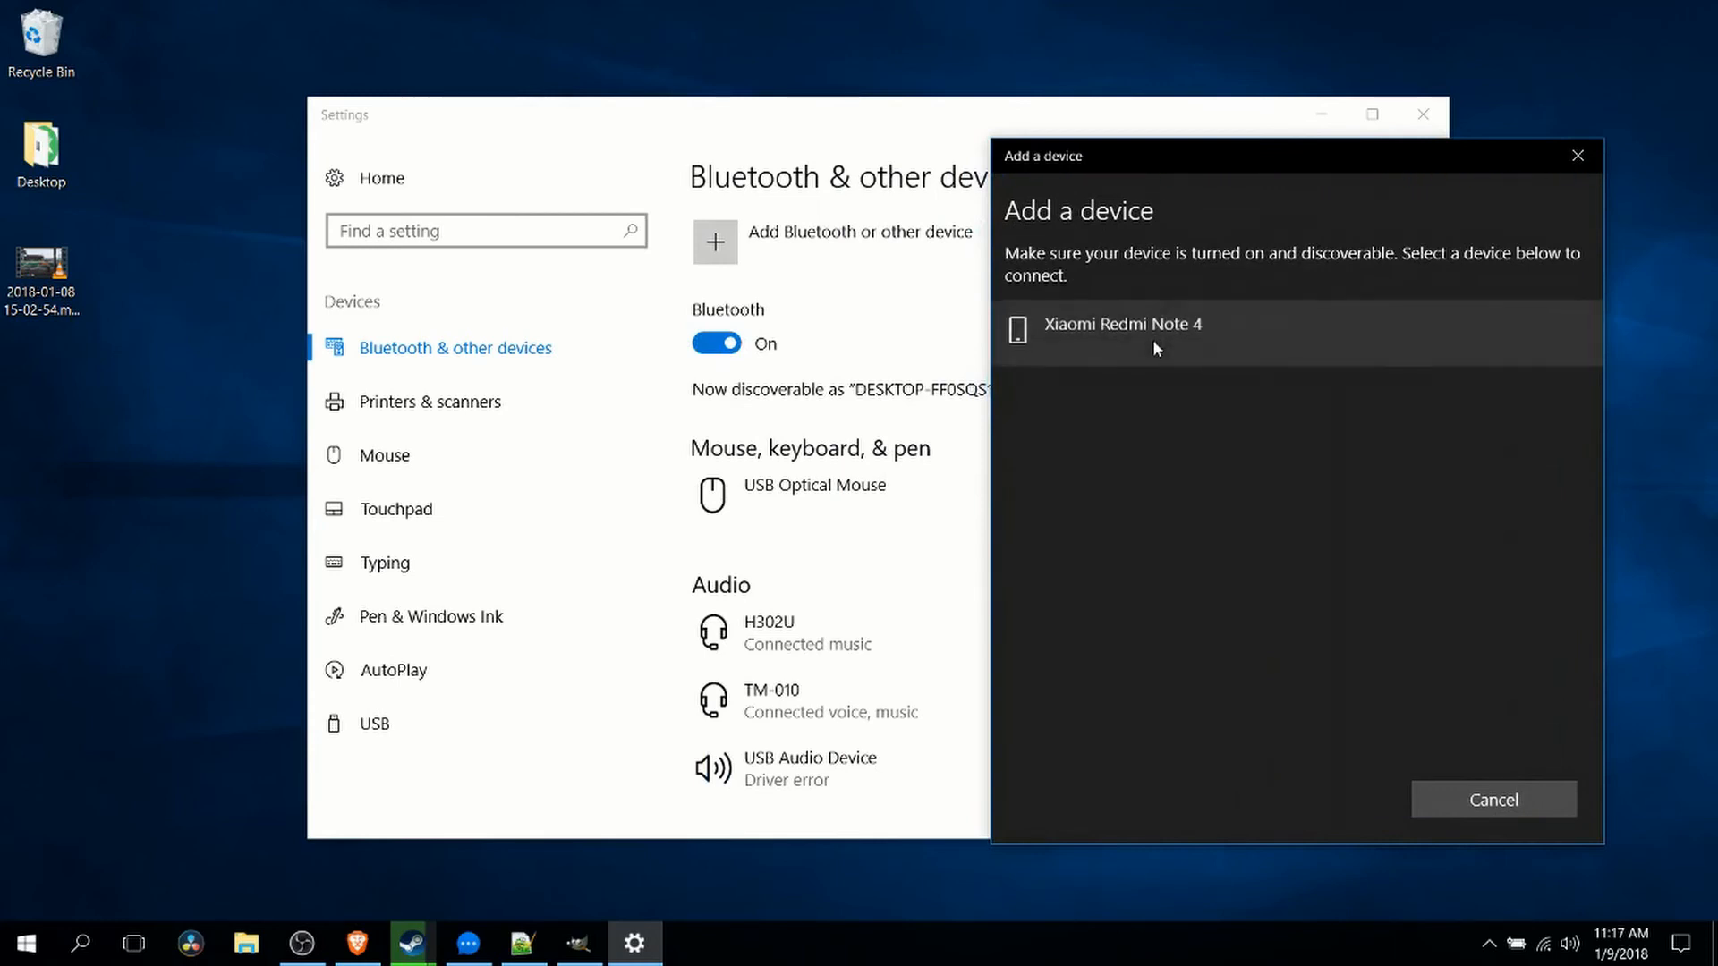
{"action": "left_click", "coordinate": [1122, 323]}
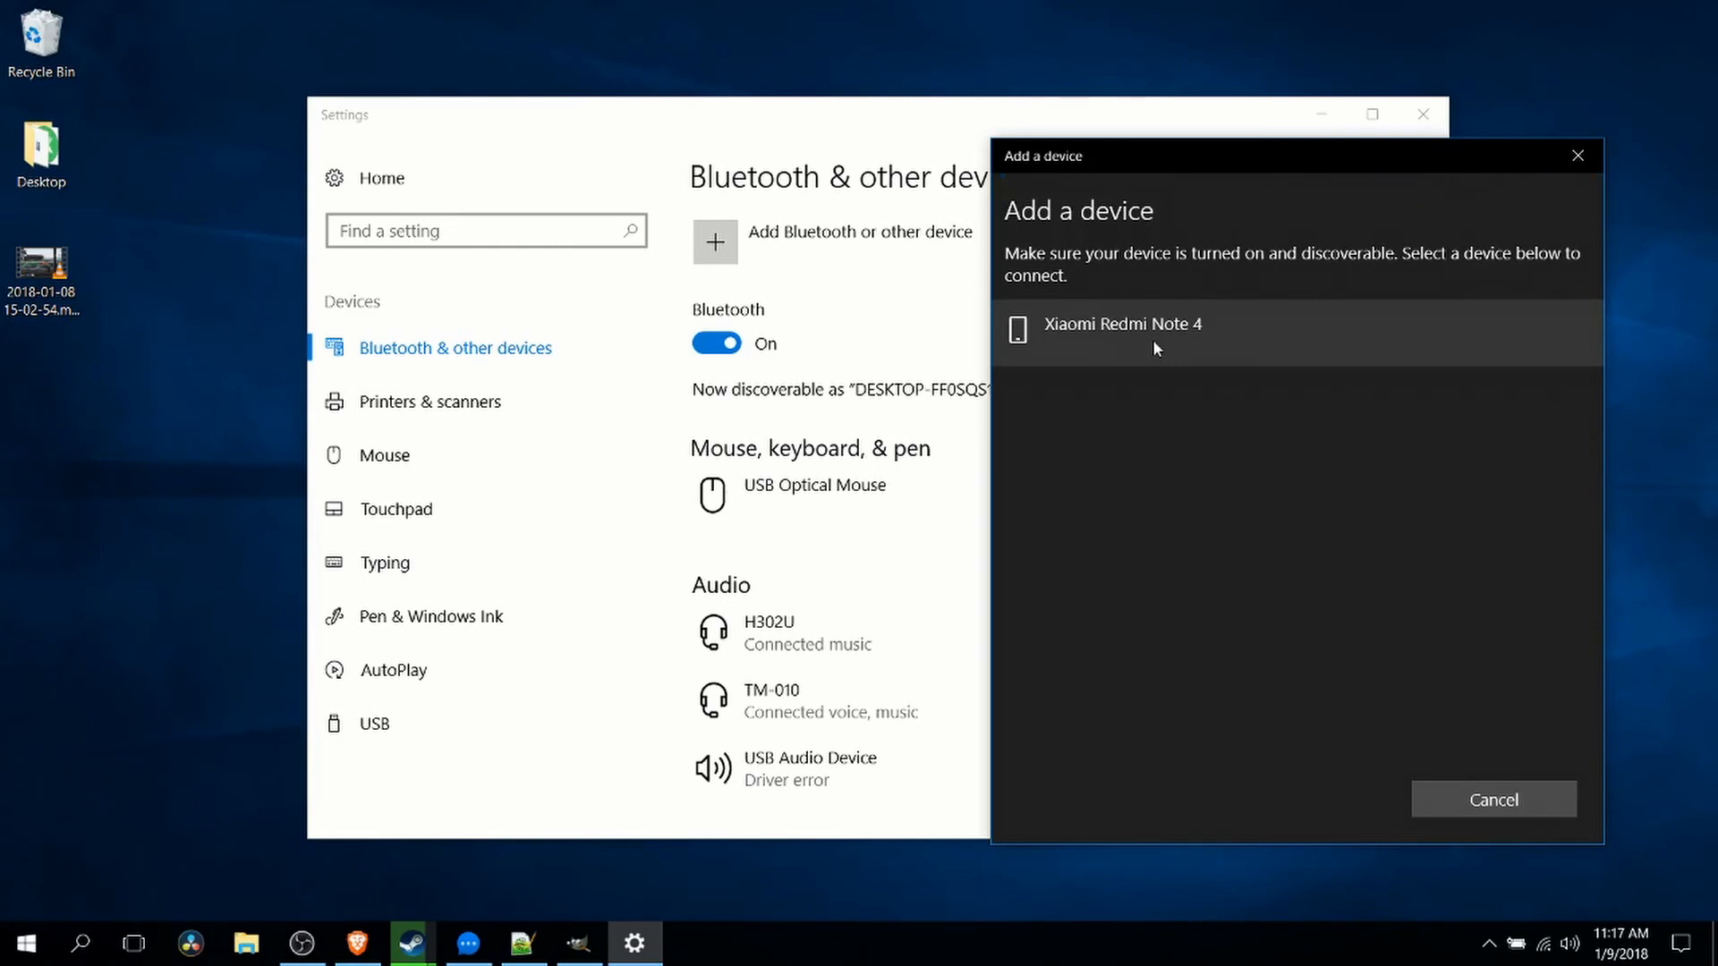
{"action": "left_click", "coordinate": [1122, 324]}
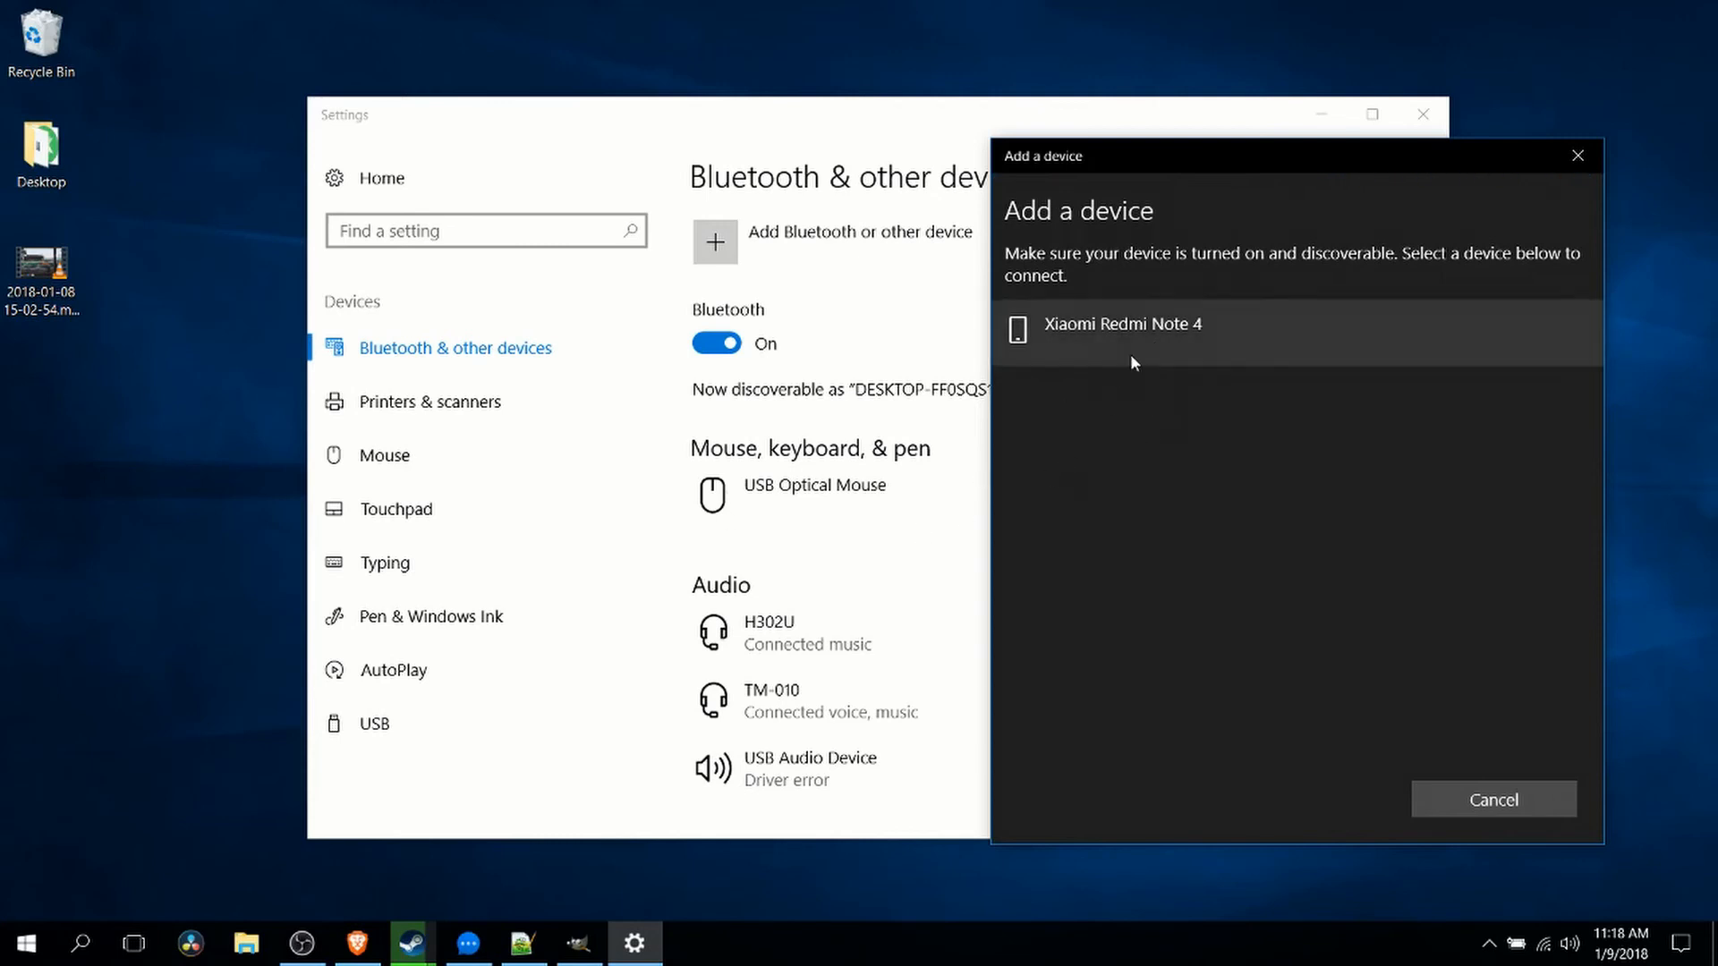
{"action": "left_click", "coordinate": [1115, 323]}
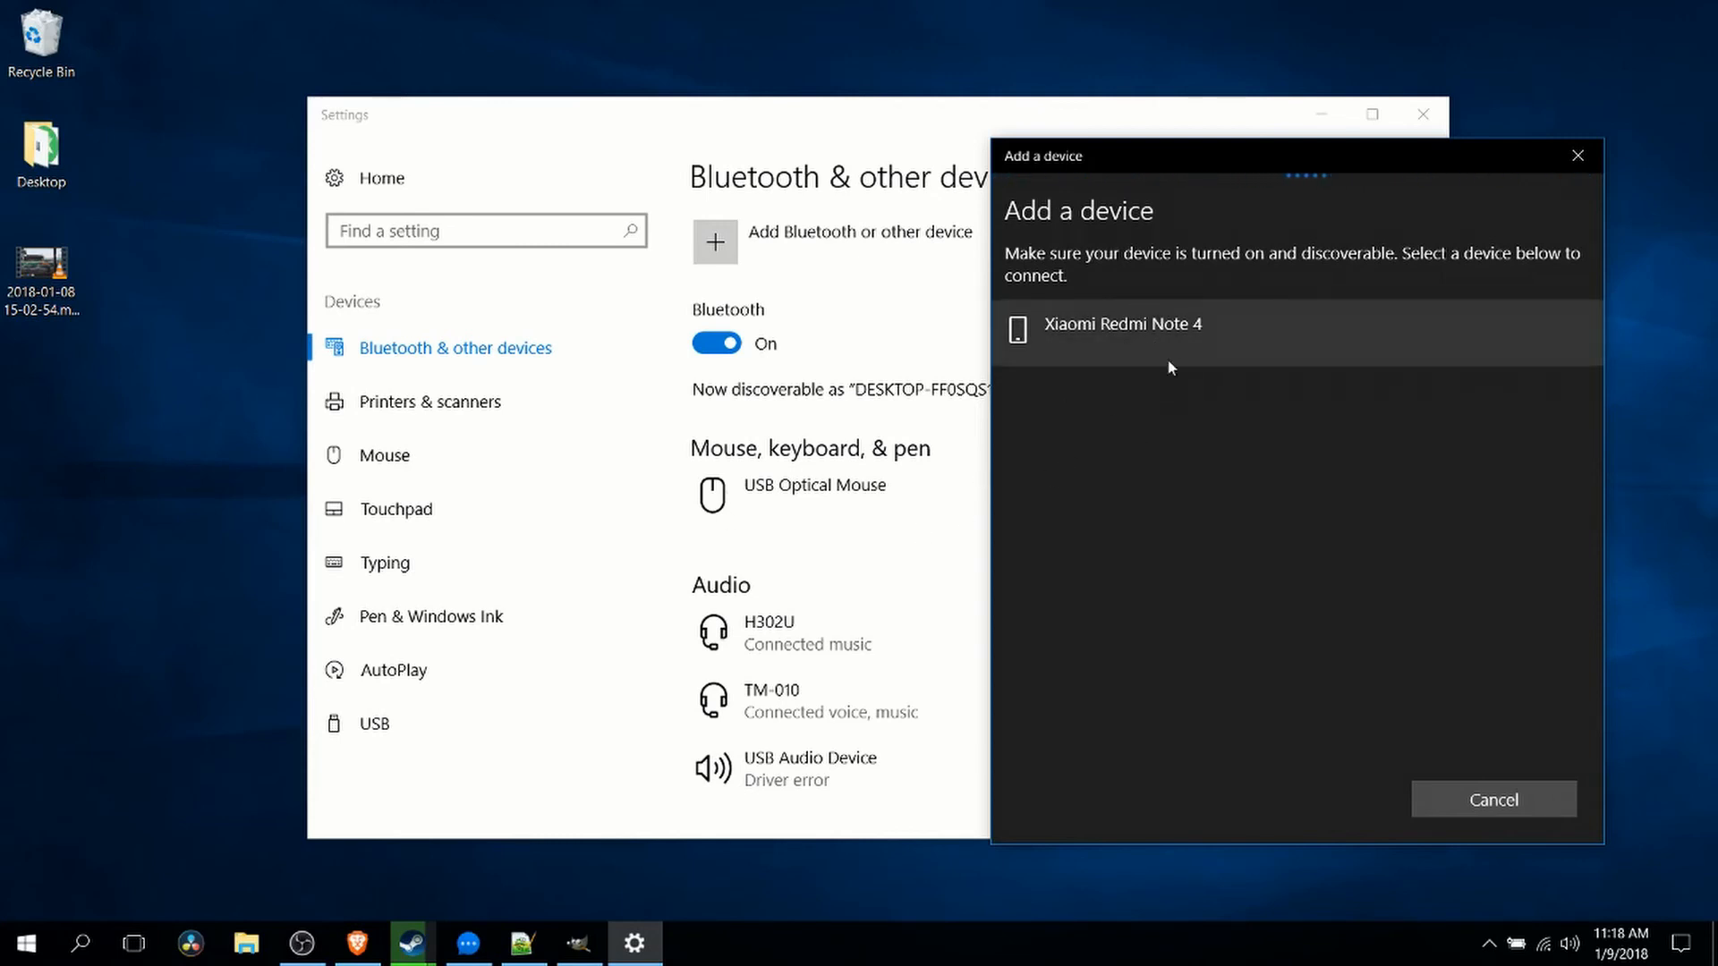
{"action": "left_click", "coordinate": [1121, 323]}
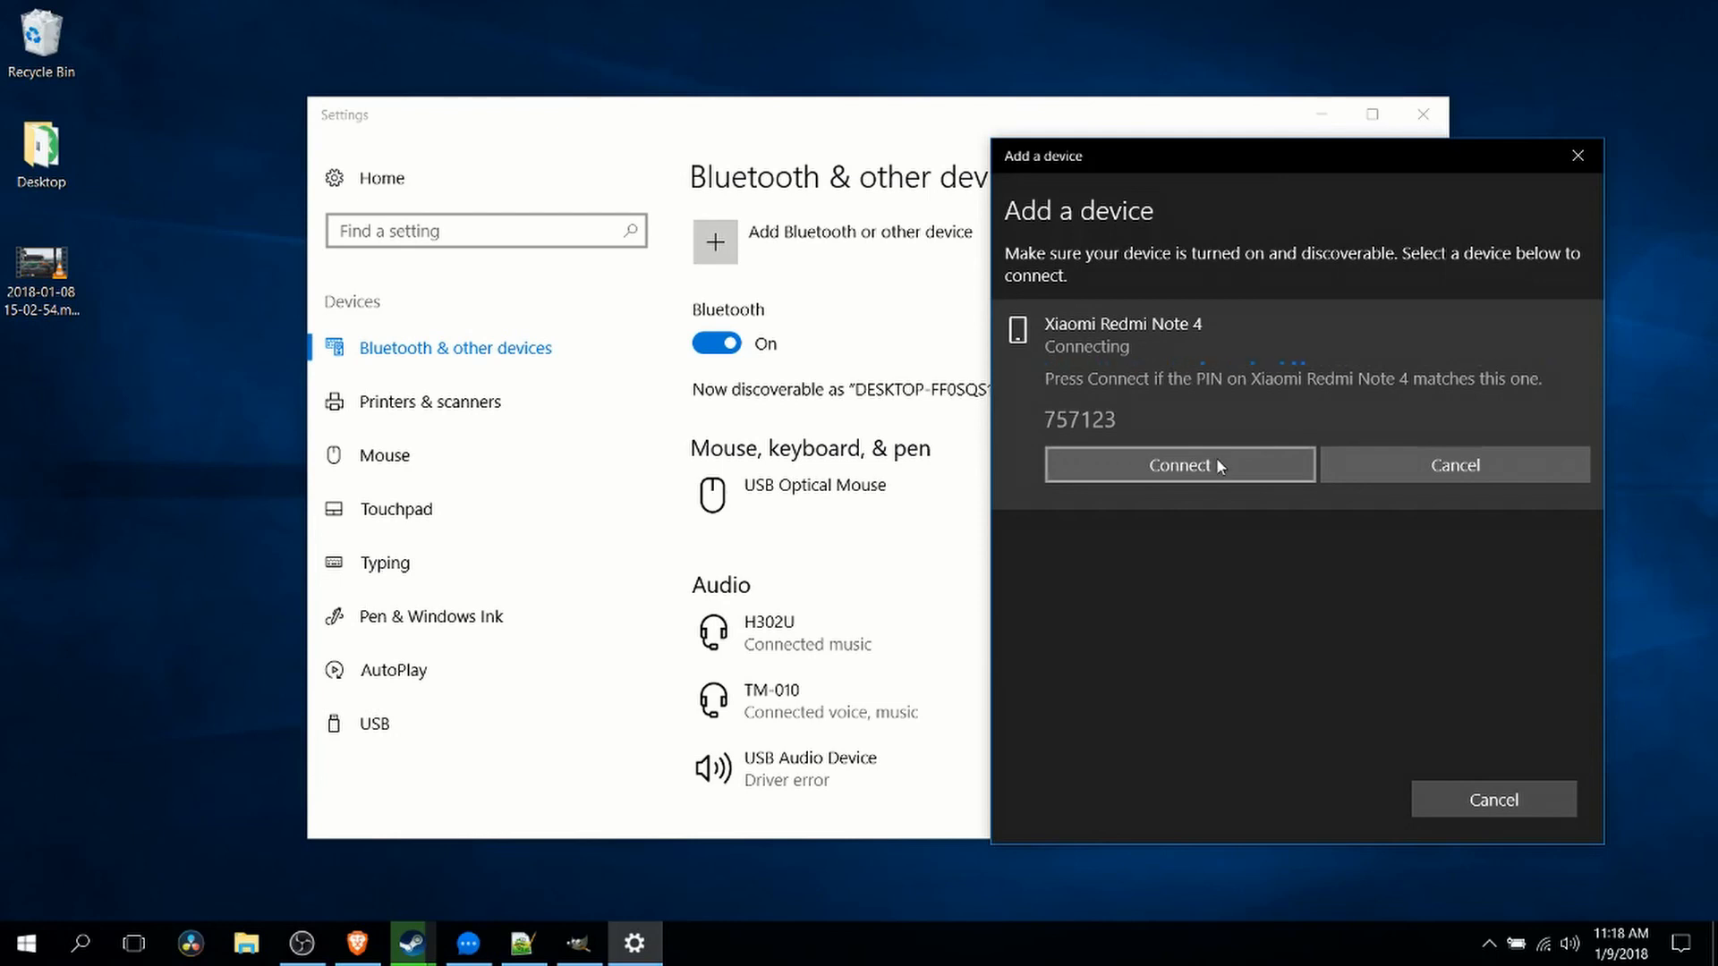
- Connect to accept the PIN, finish the Xiaomi pairing and close the Settings window
{"action": "left_click", "coordinate": [1179, 465]}
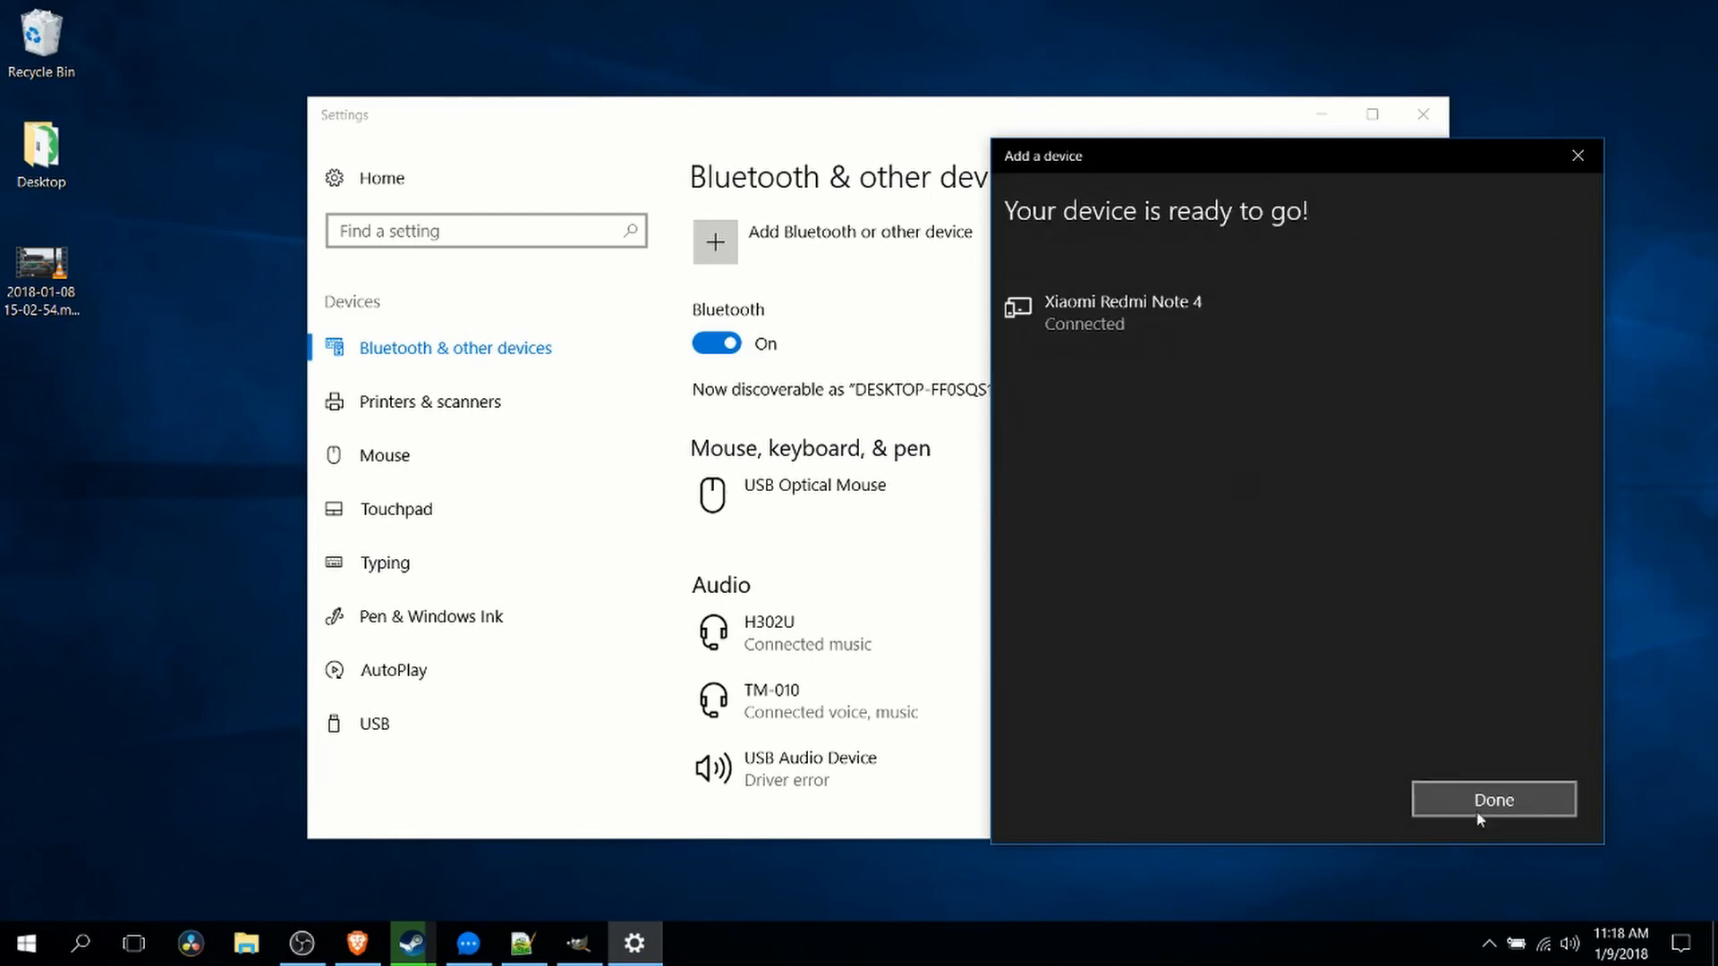
{"action": "left_click", "coordinate": [1492, 798]}
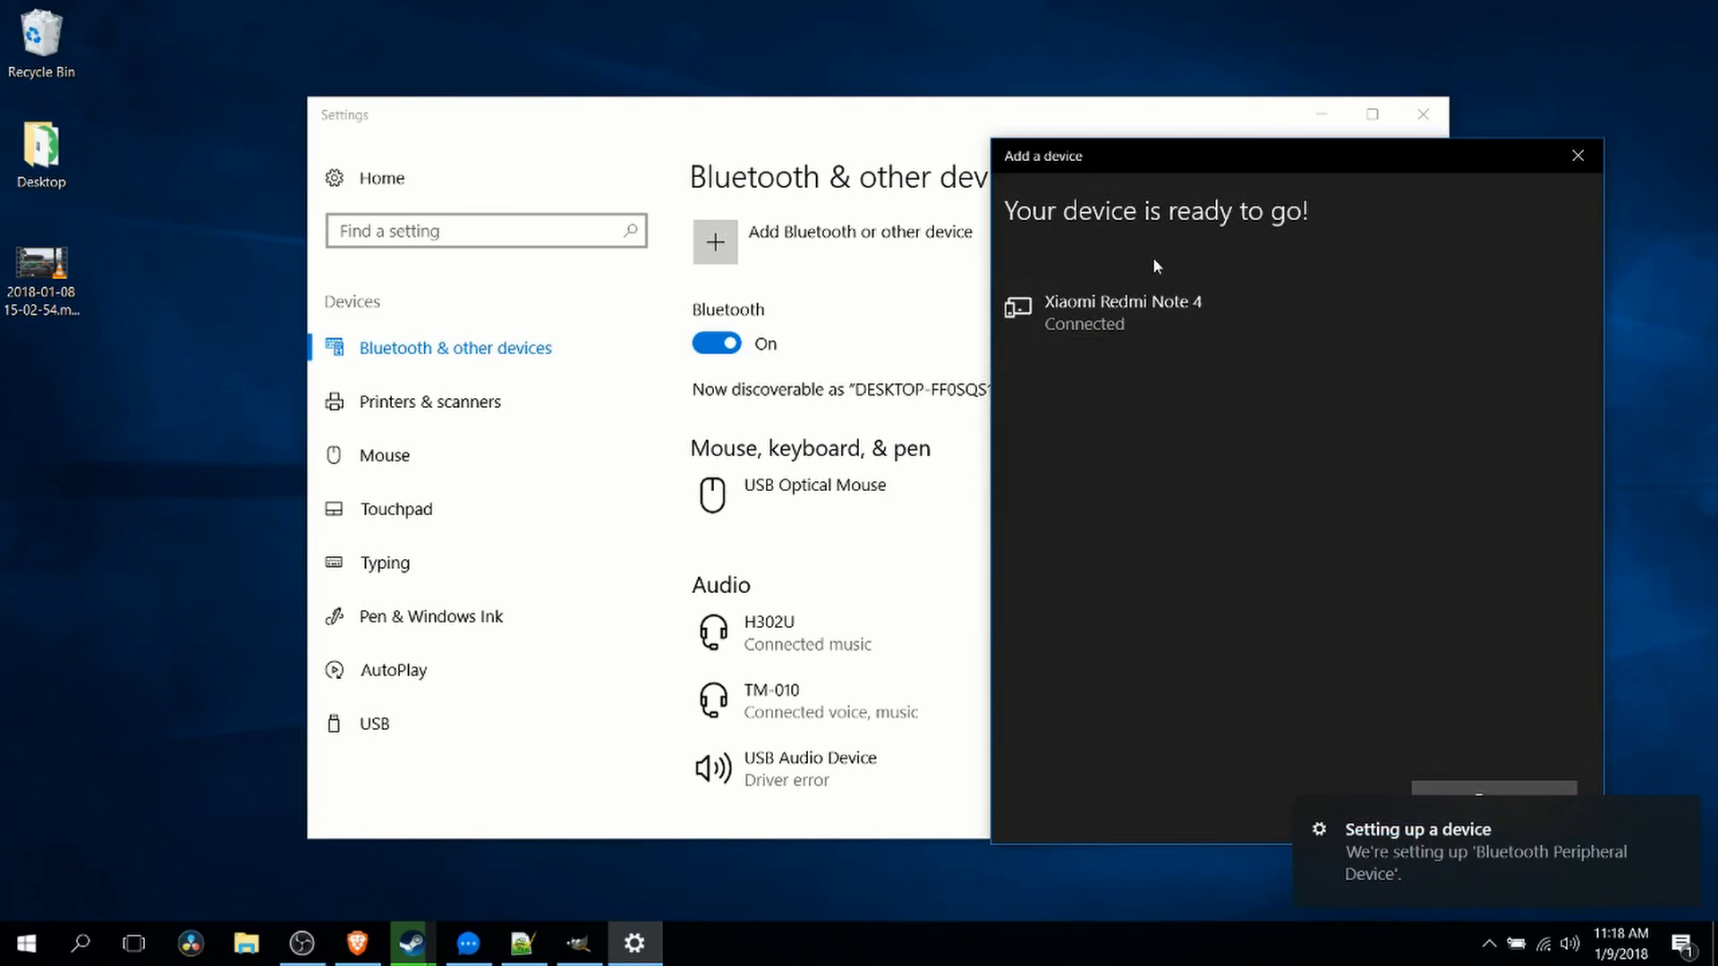
{"action": "mouse_move", "coordinate": [1192, 256]}
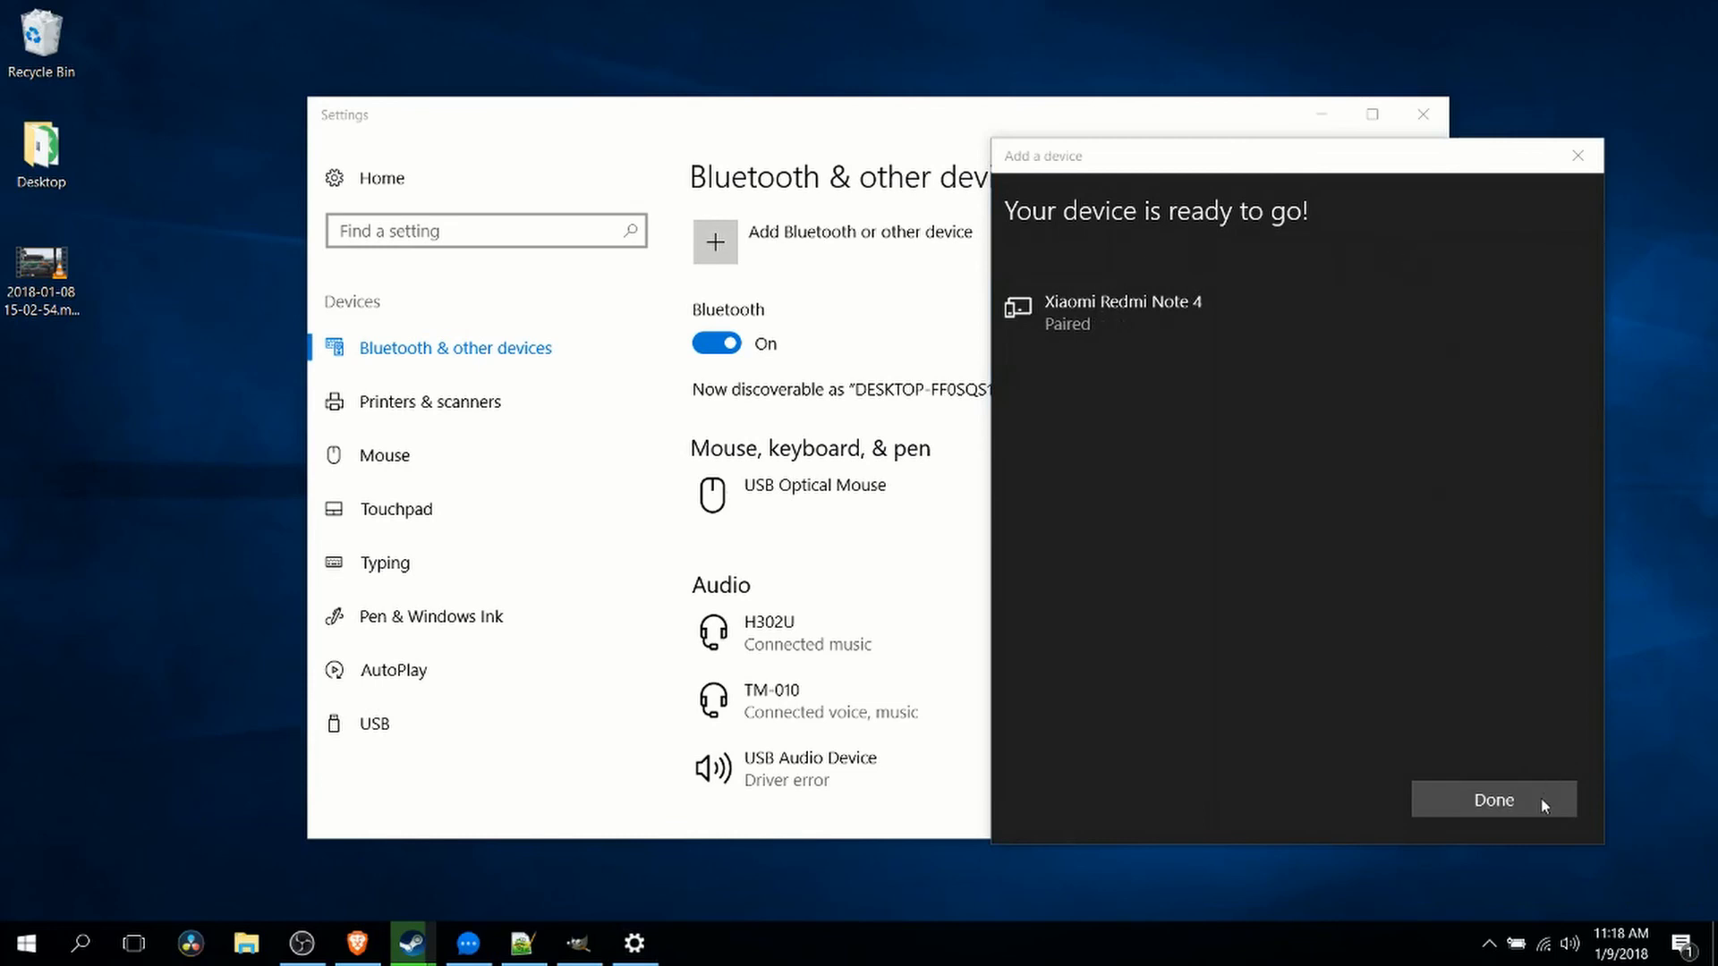
{"action": "left_click", "coordinate": [1492, 800]}
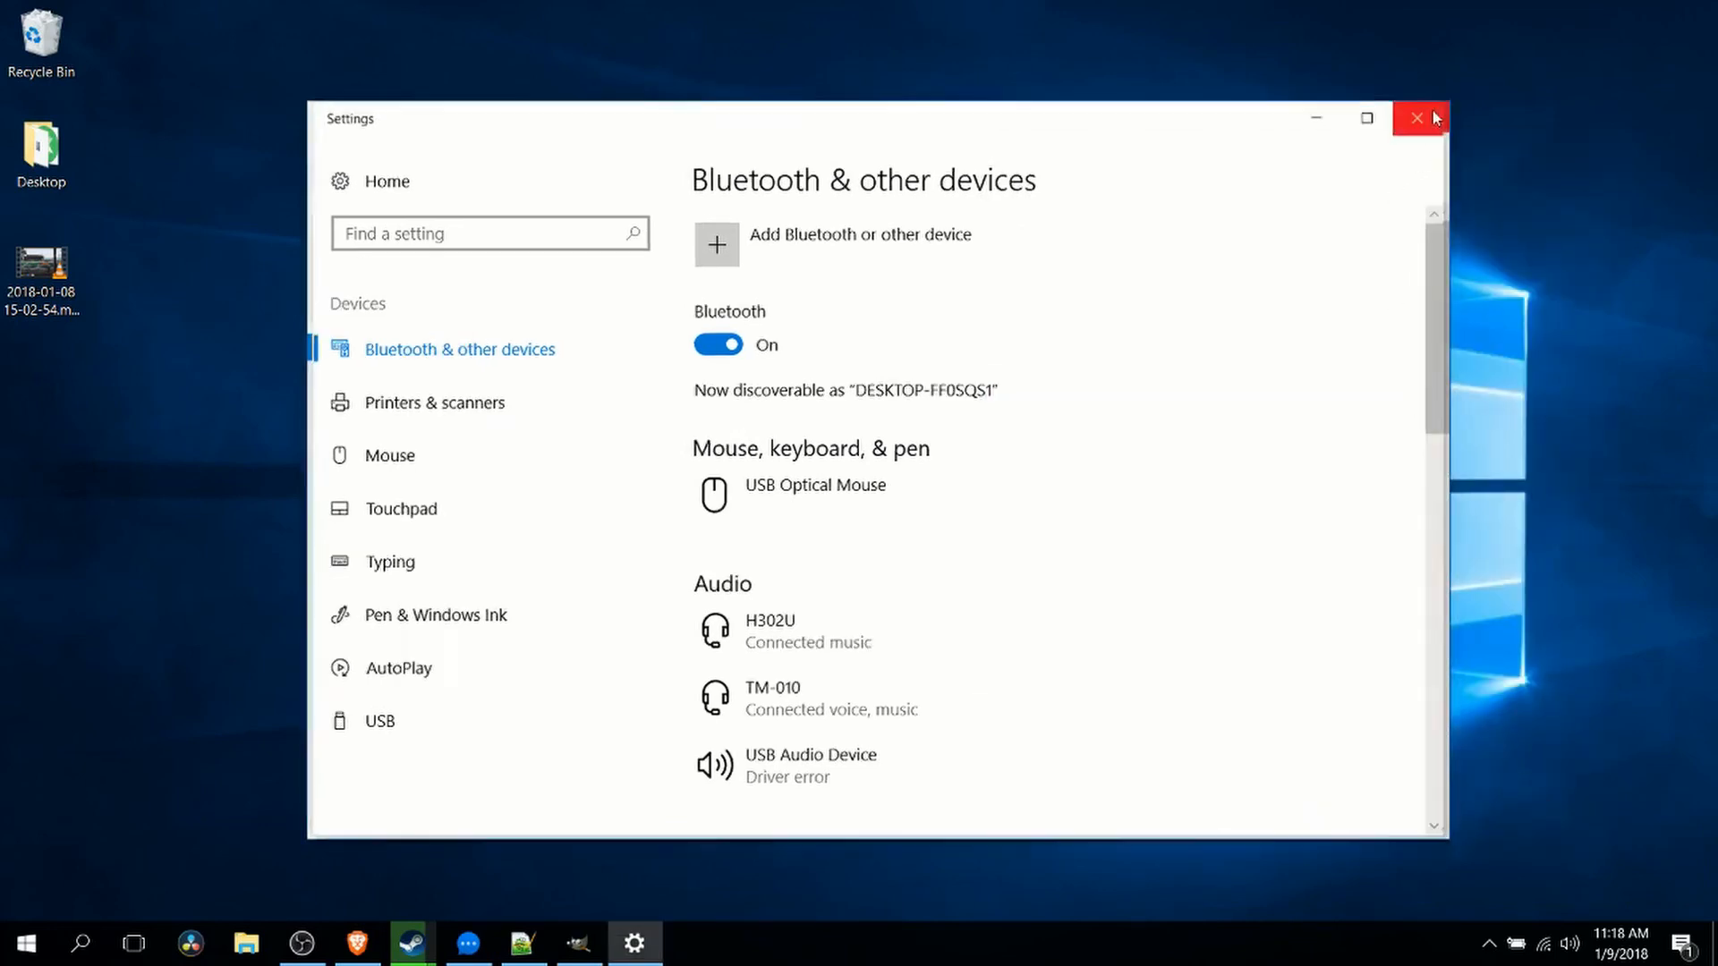
{"action": "left_click", "coordinate": [1417, 118]}
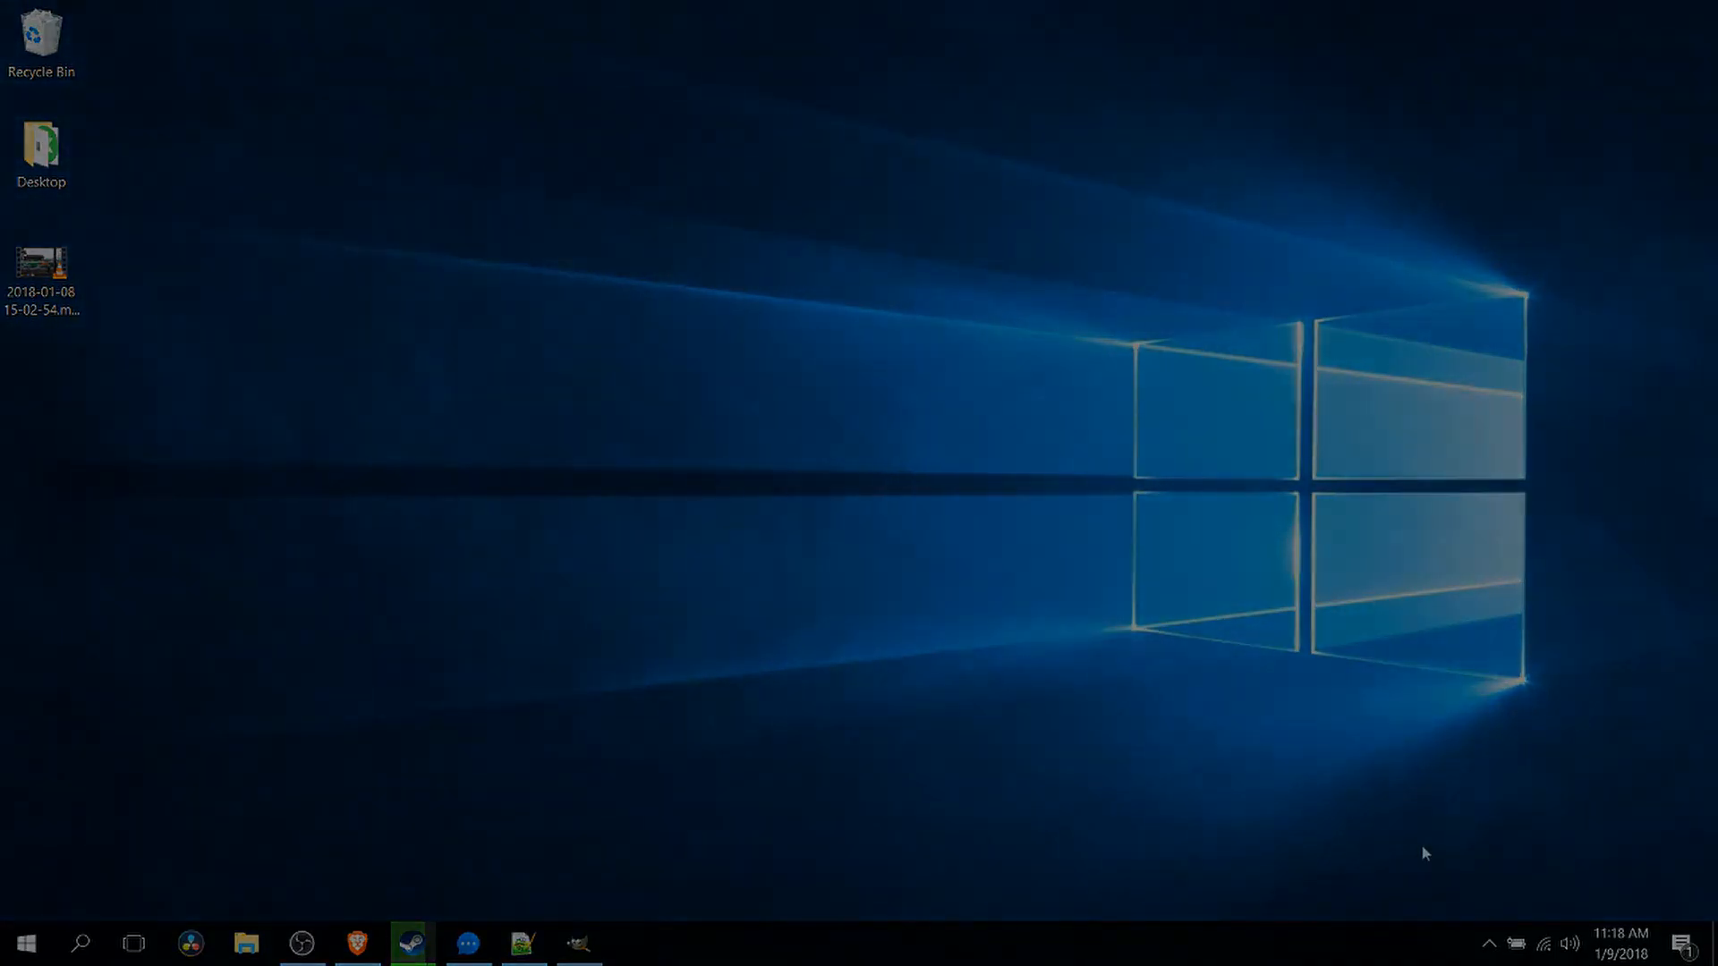